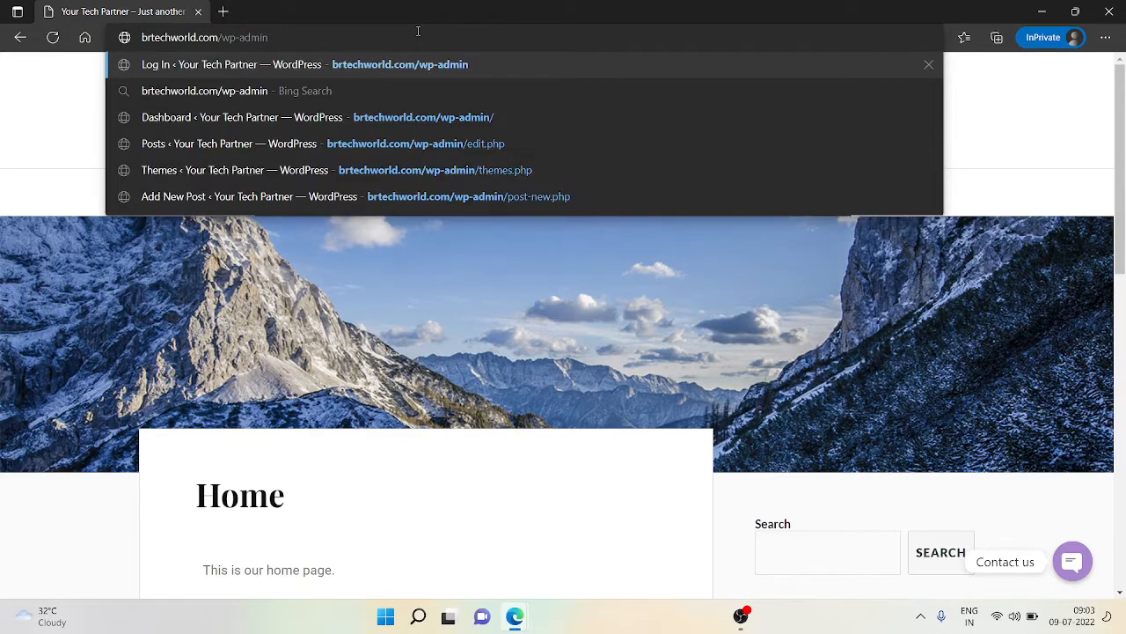
- Log in to the brtechworld.com WordPress admin with username 'ani' and password
click(237, 64)
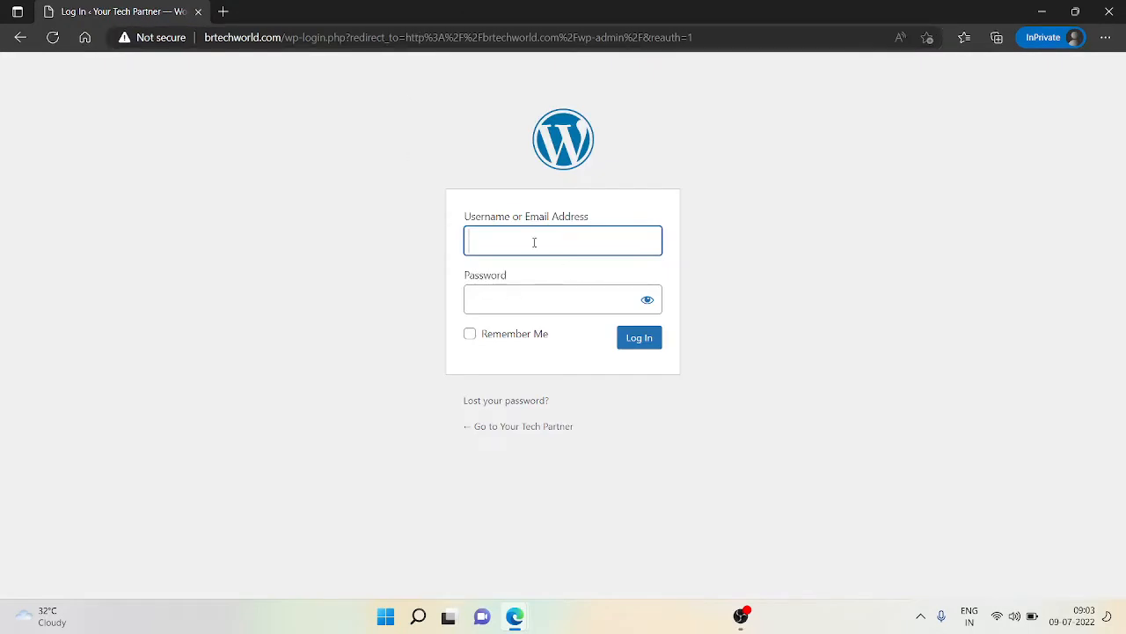
text(ani)
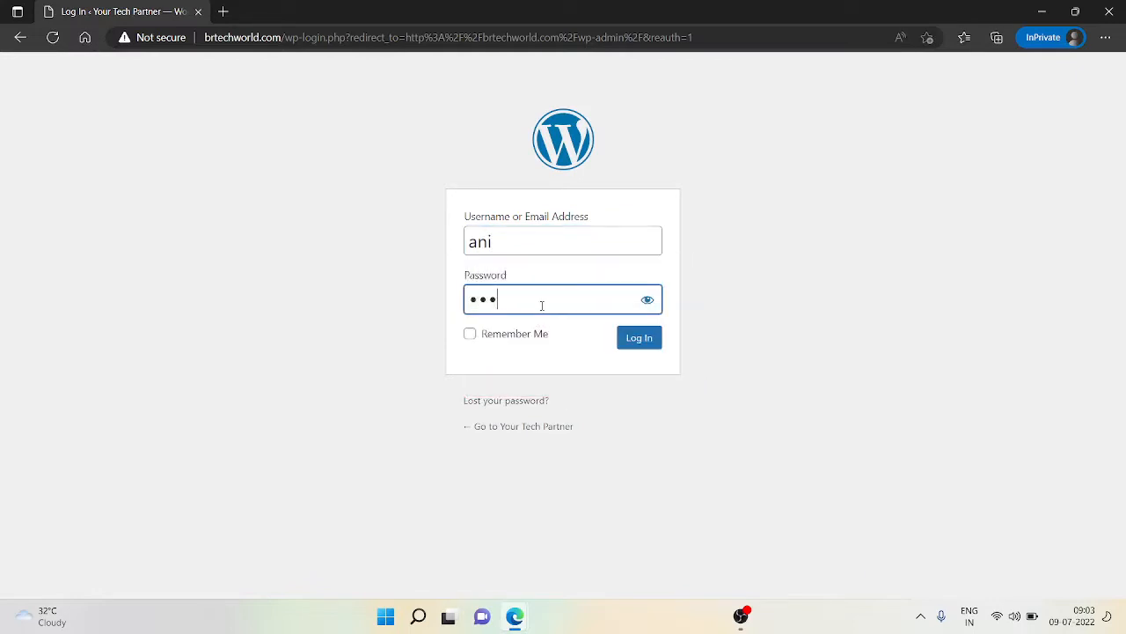
click(639, 337)
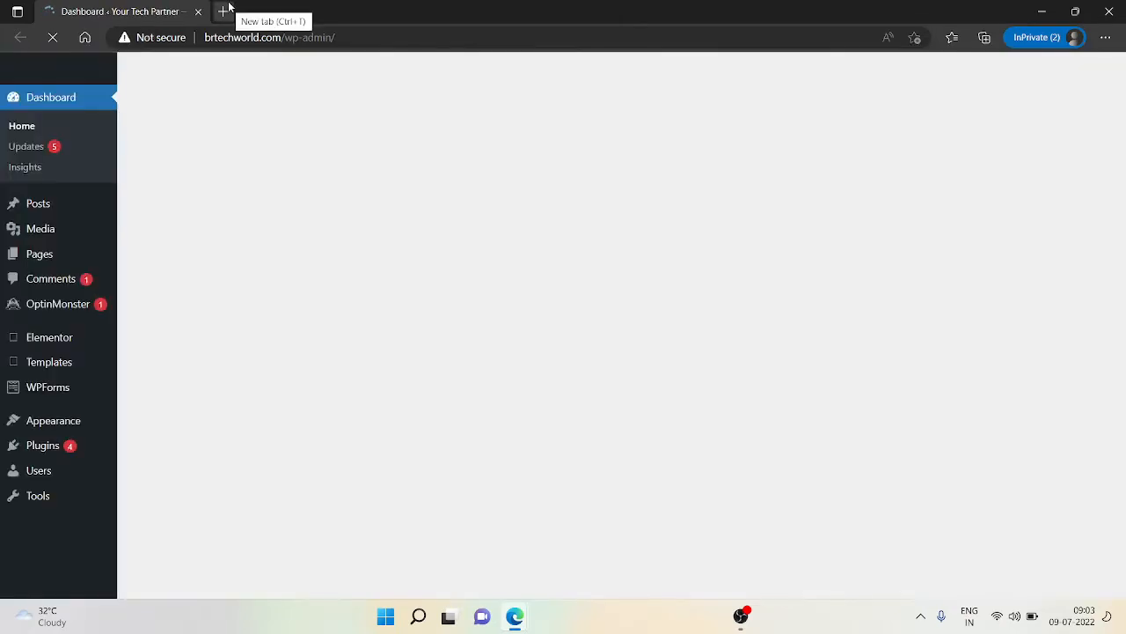
- In a new tab, search Bing for 'google search console' and open the Google result
click(222, 12)
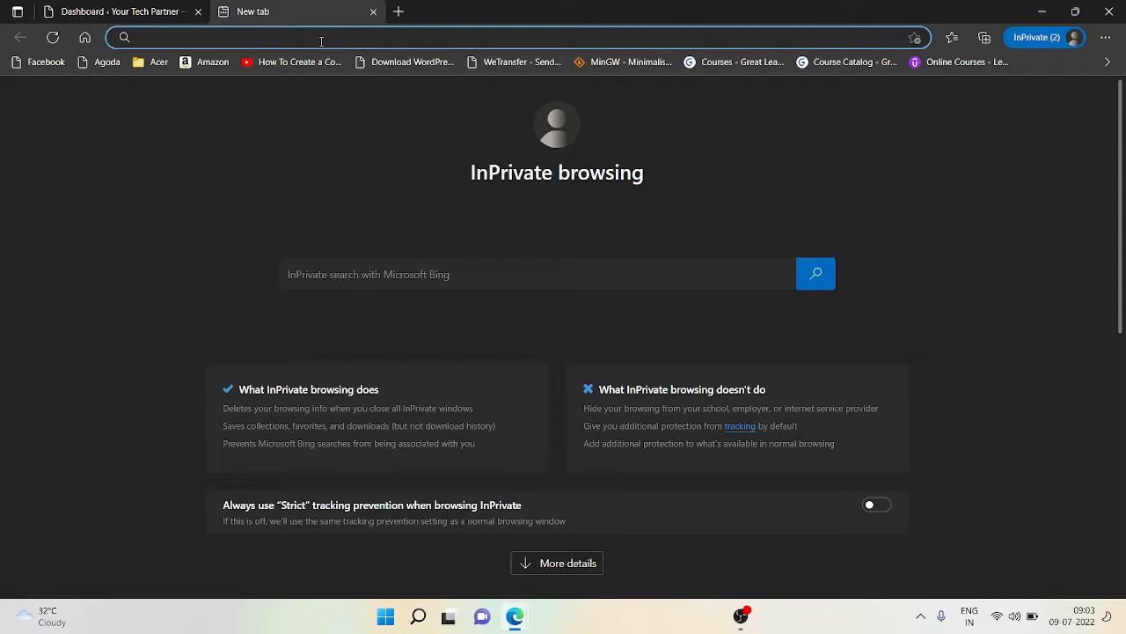
text(google serach console)
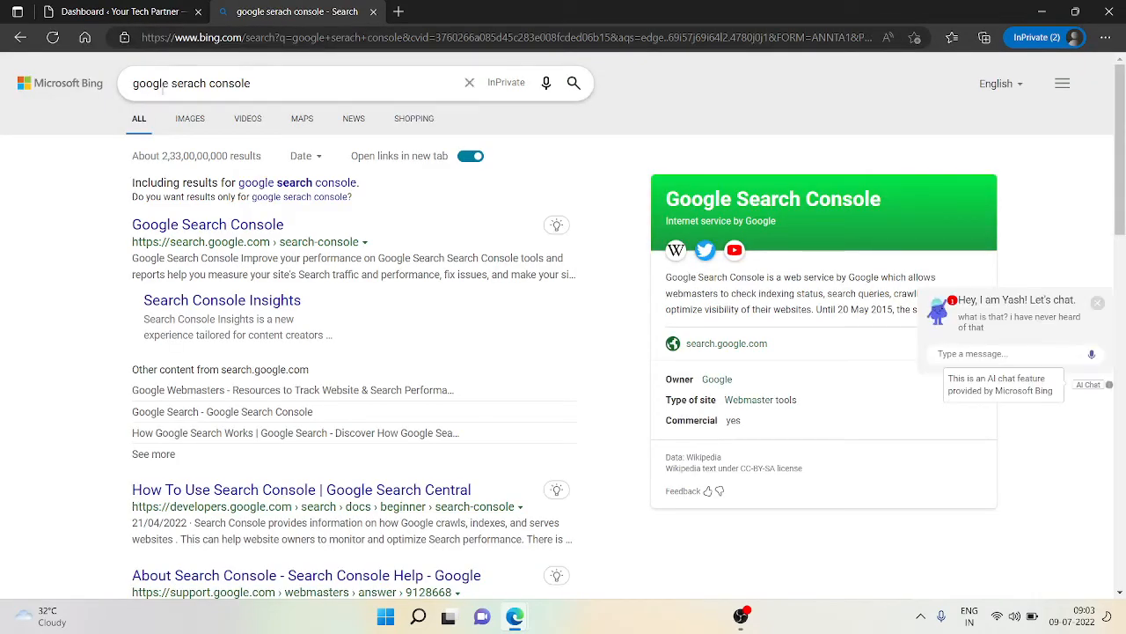
click(208, 224)
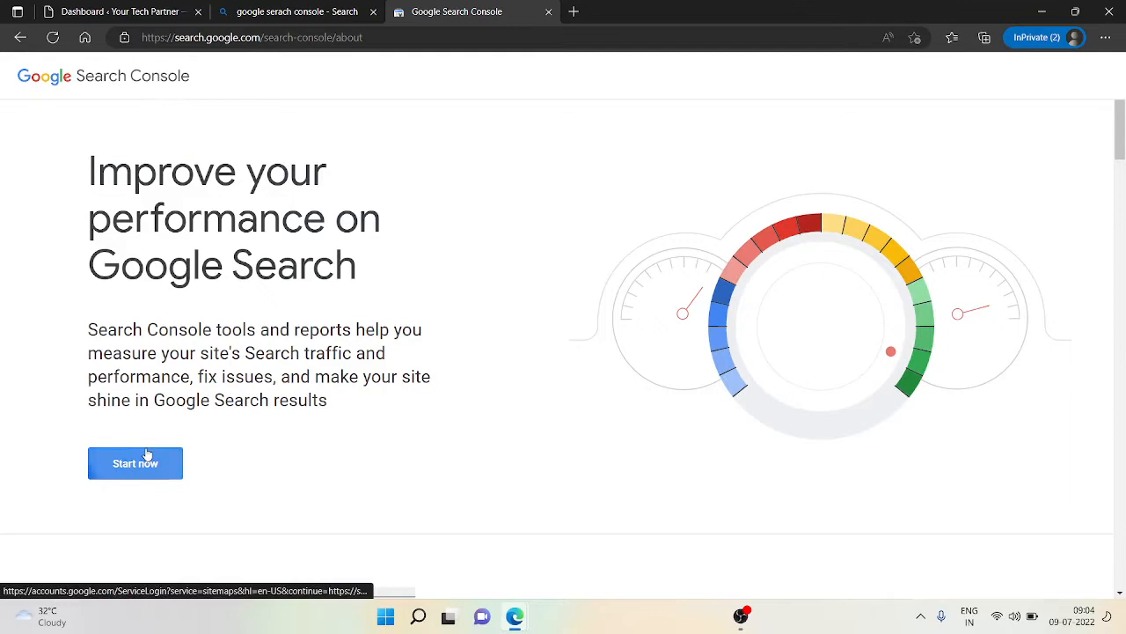
- Start Search Console and sign in with the saved Google account and its password
click(134, 463)
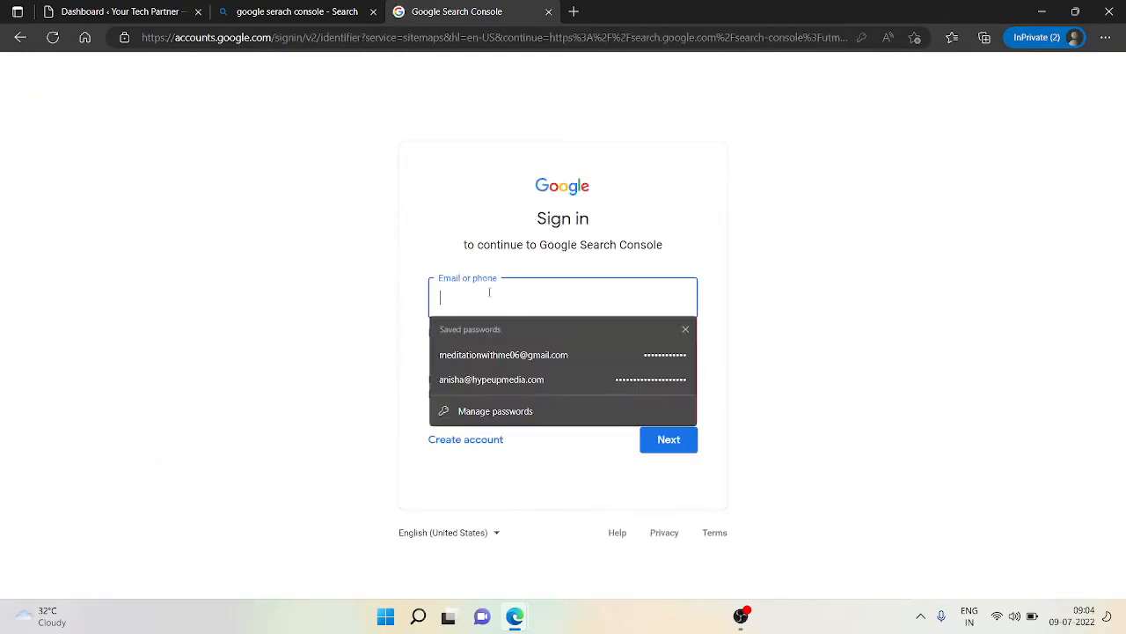
click(504, 355)
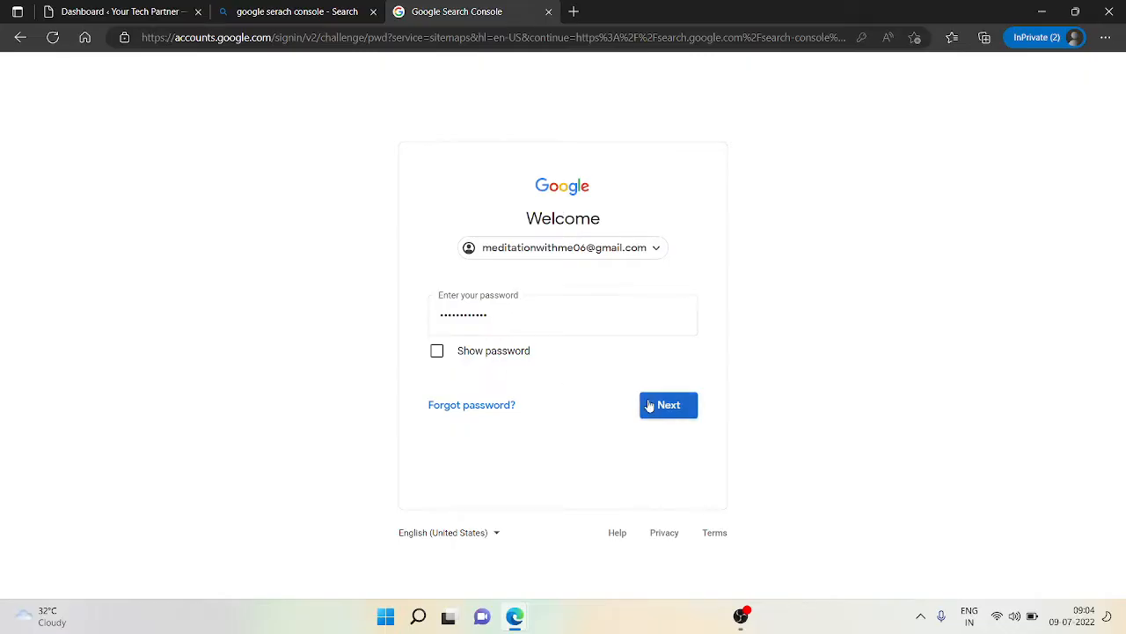
click(668, 405)
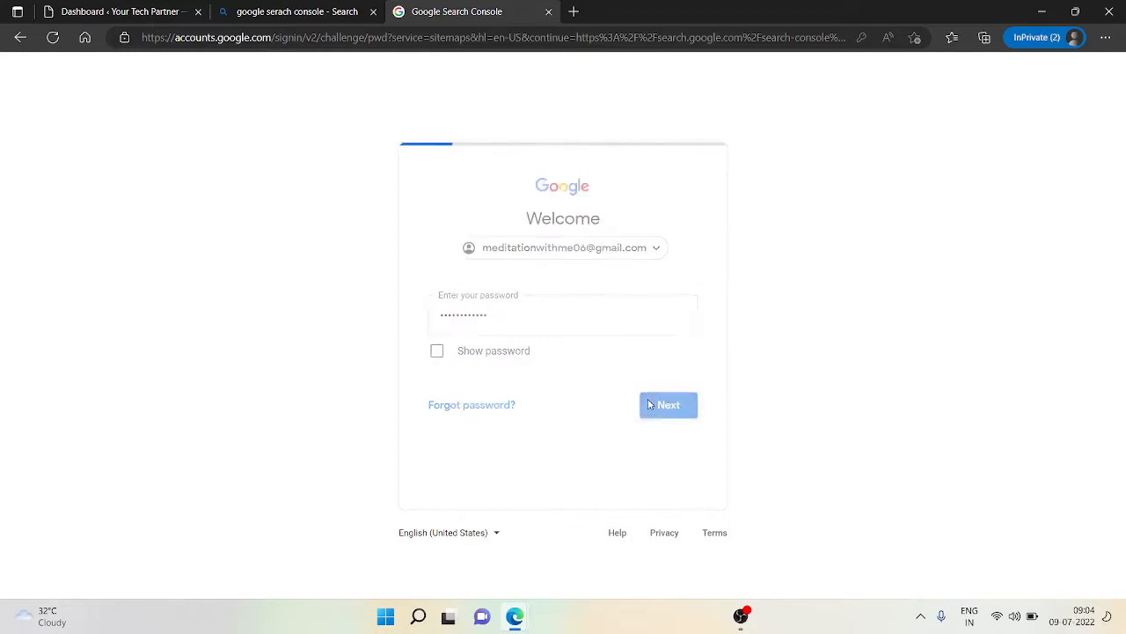
click(667, 404)
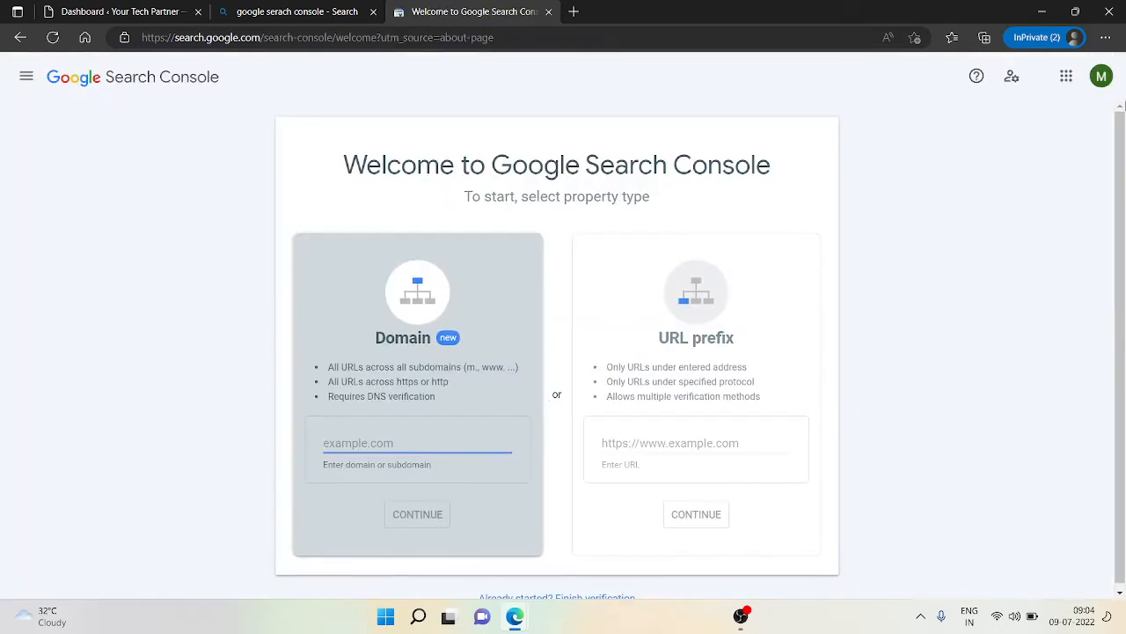
click(1101, 75)
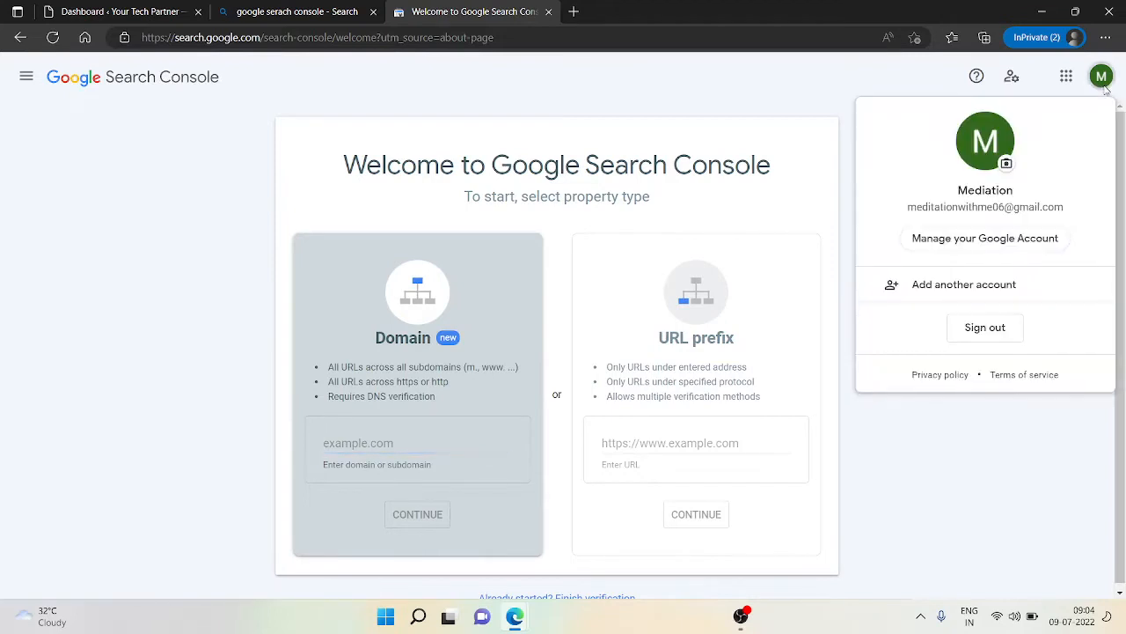
mouse_move(960, 195)
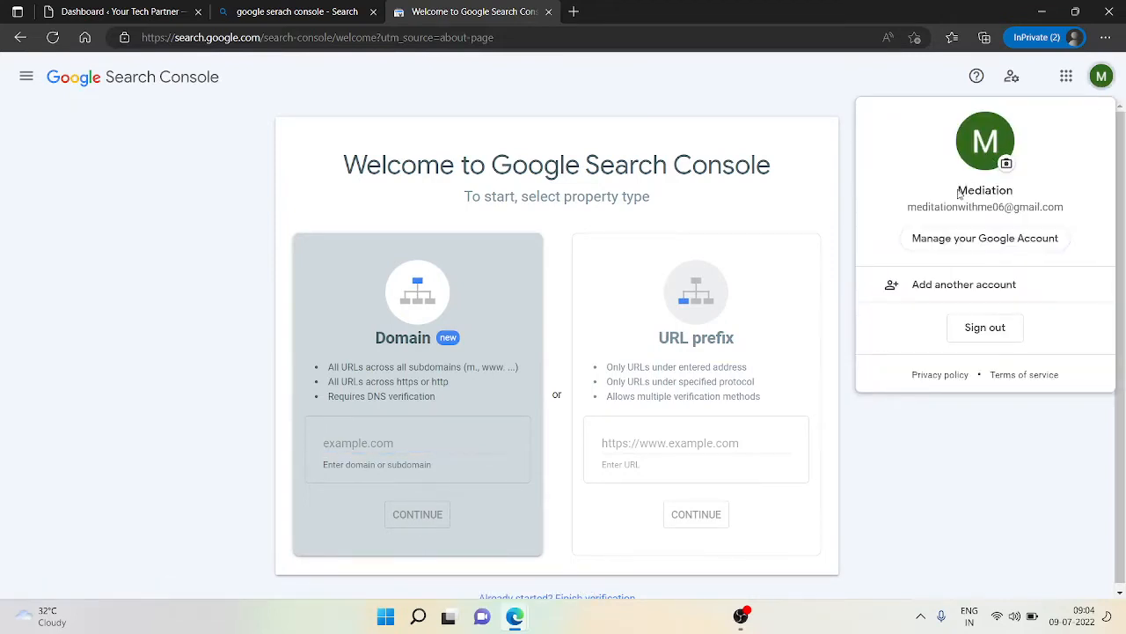
click(758, 127)
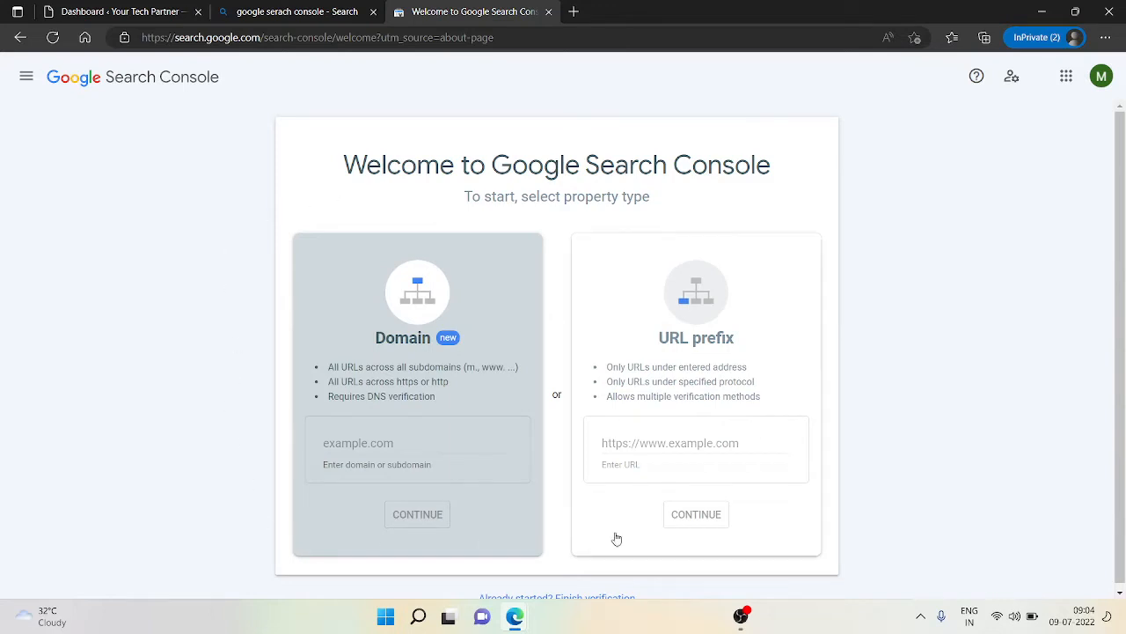
triple_click(556, 164)
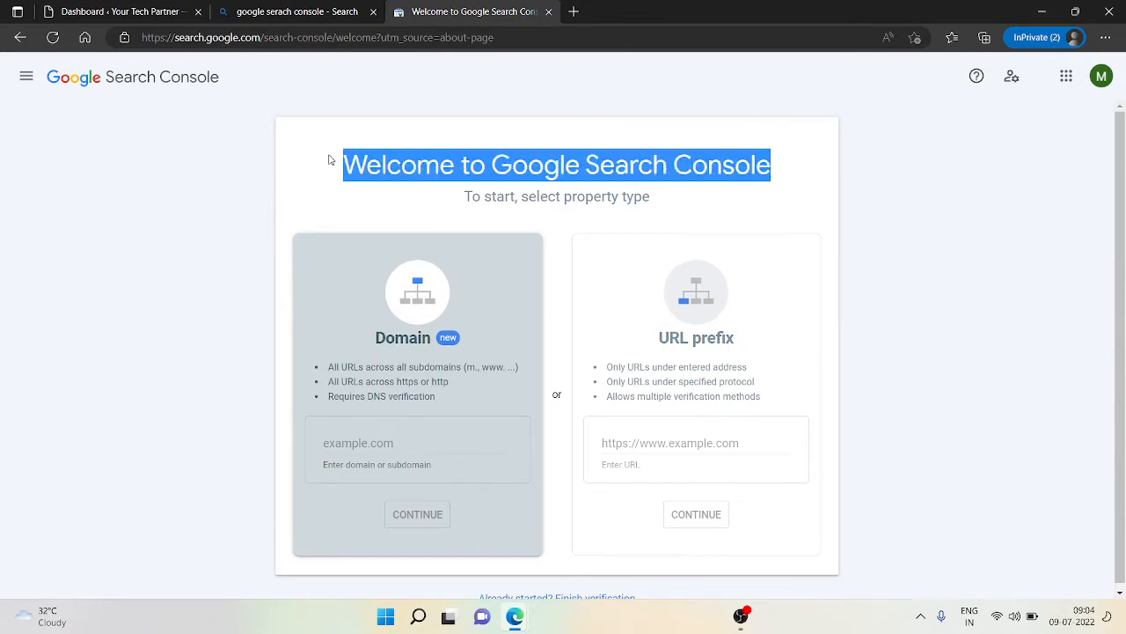
mouse_move(320, 160)
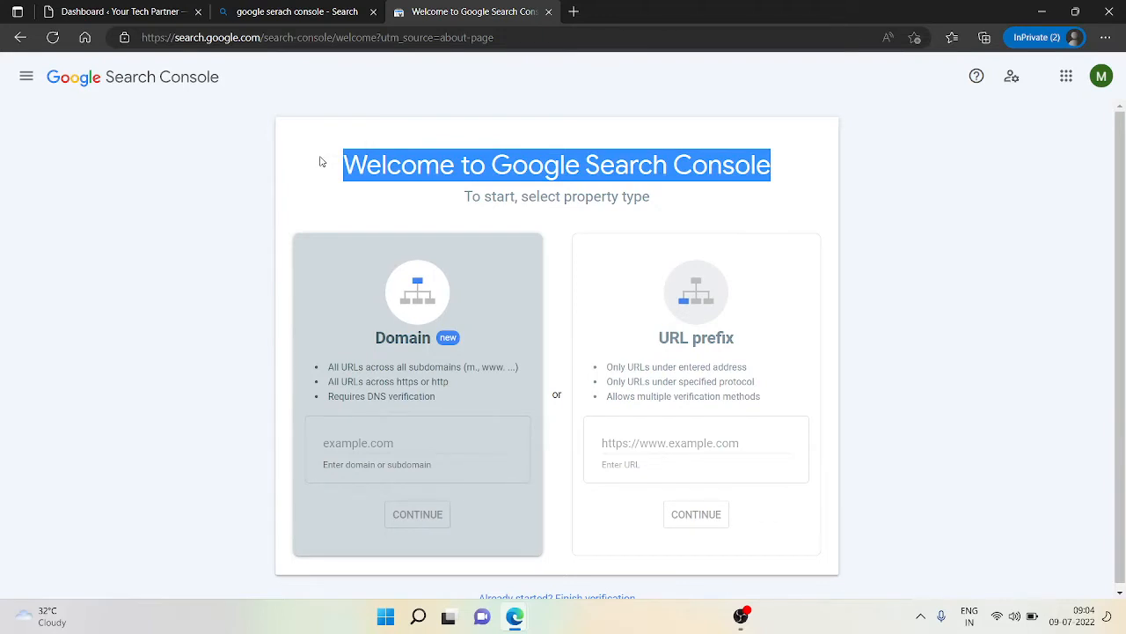
mouse_move(365, 267)
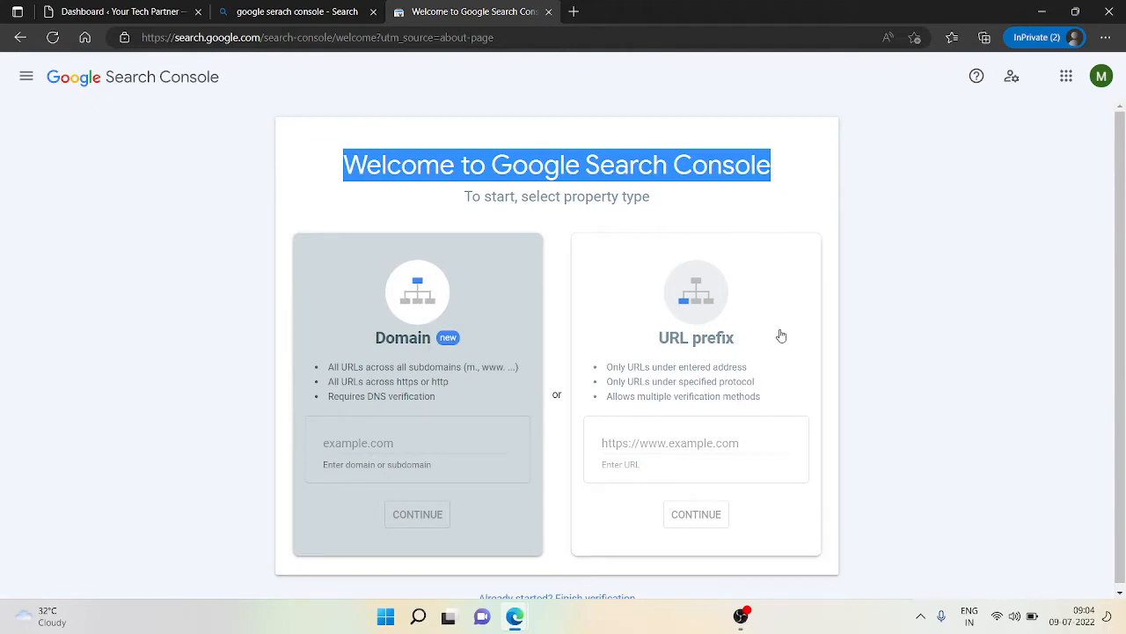
click(695, 443)
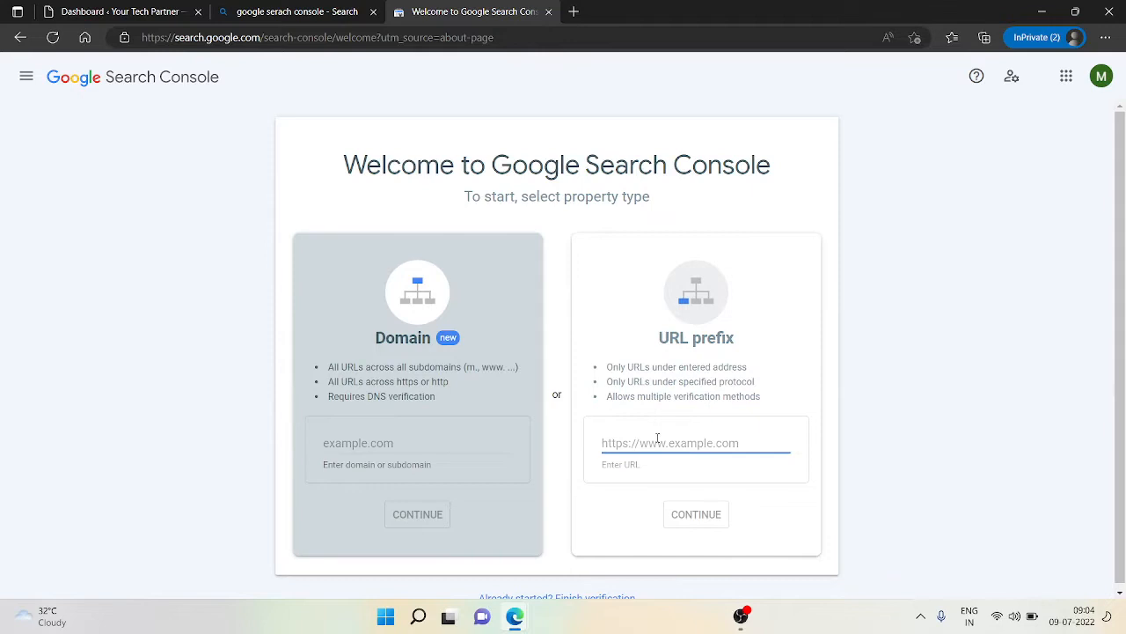
text(h)
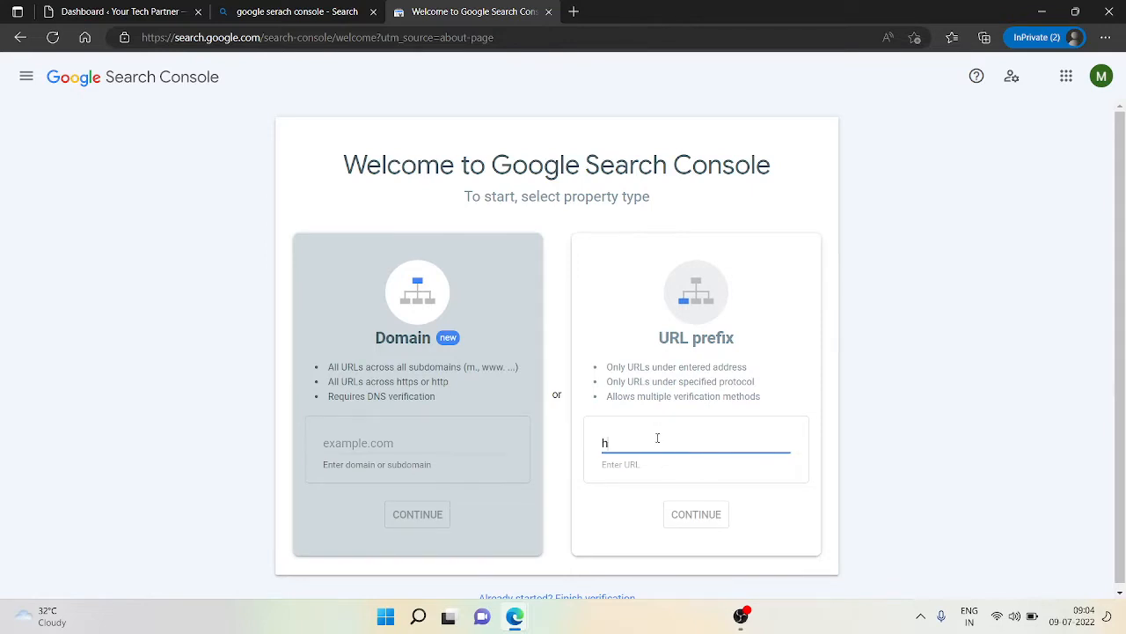
text(ttps://)
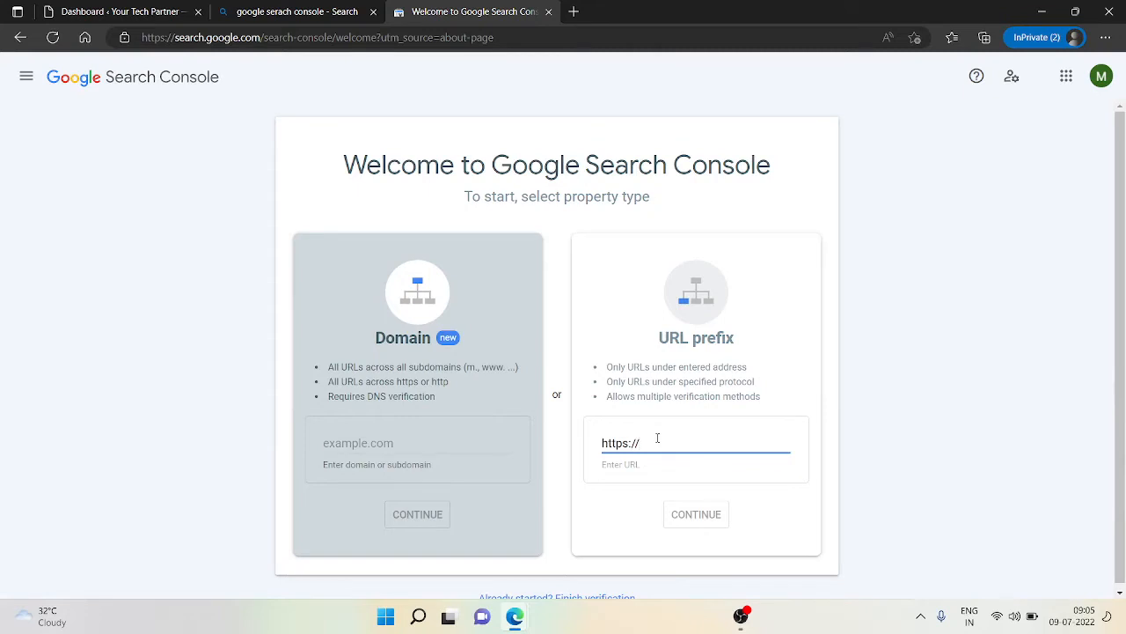
mouse_move(656, 438)
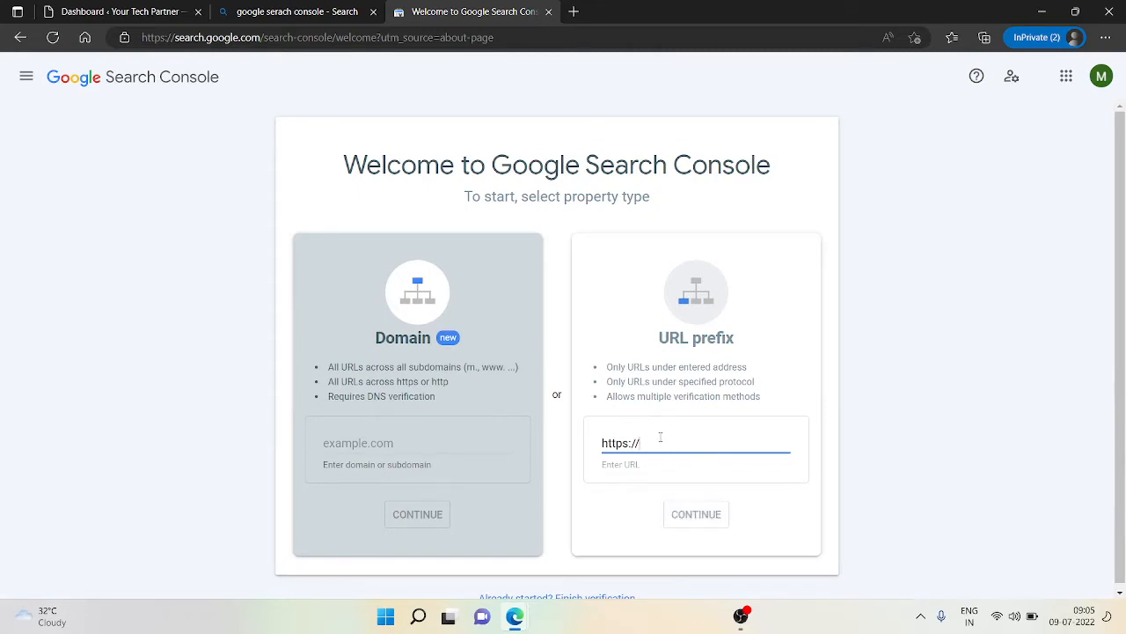
text(brtechworl)
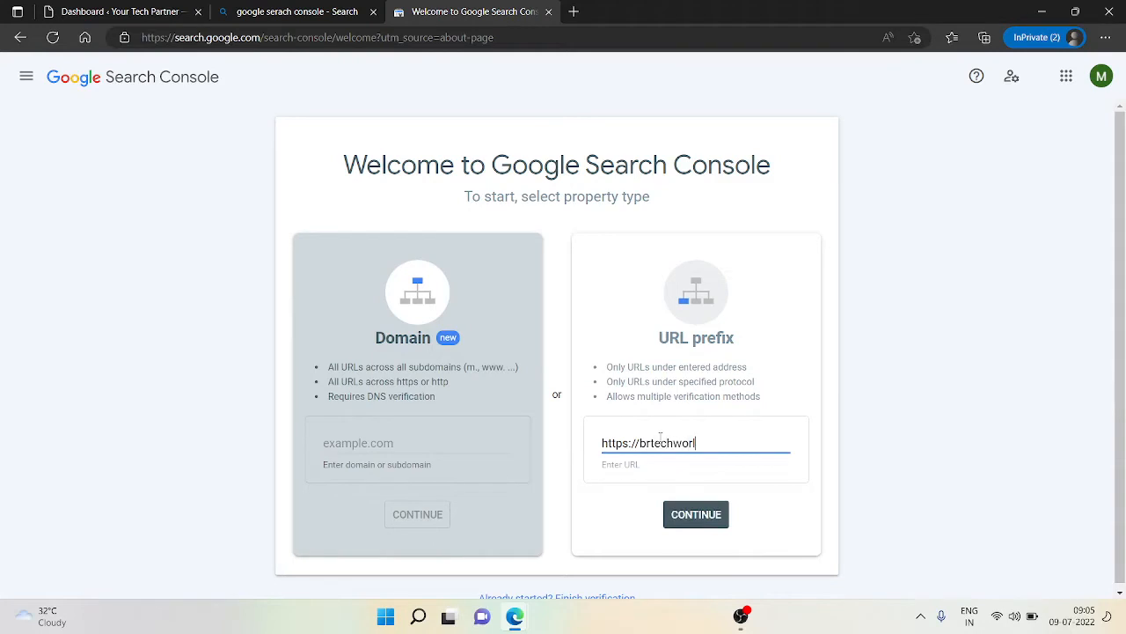
text(d.com)
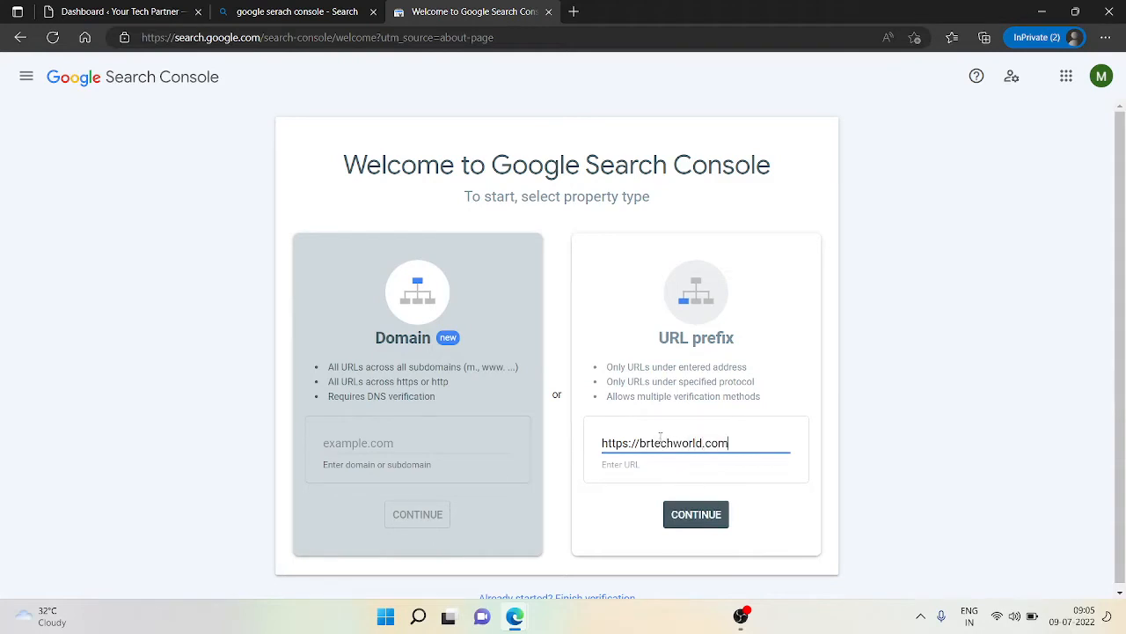
click(696, 514)
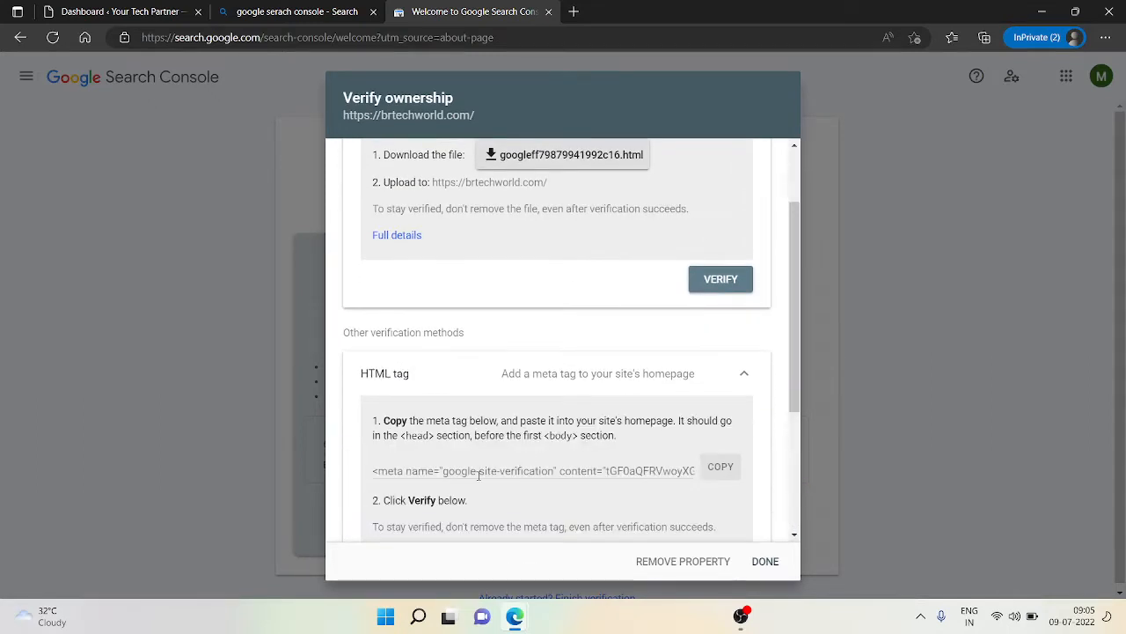
- Copy the HTML-tag verification meta tag and return to the WordPress dashboard tab
click(720, 466)
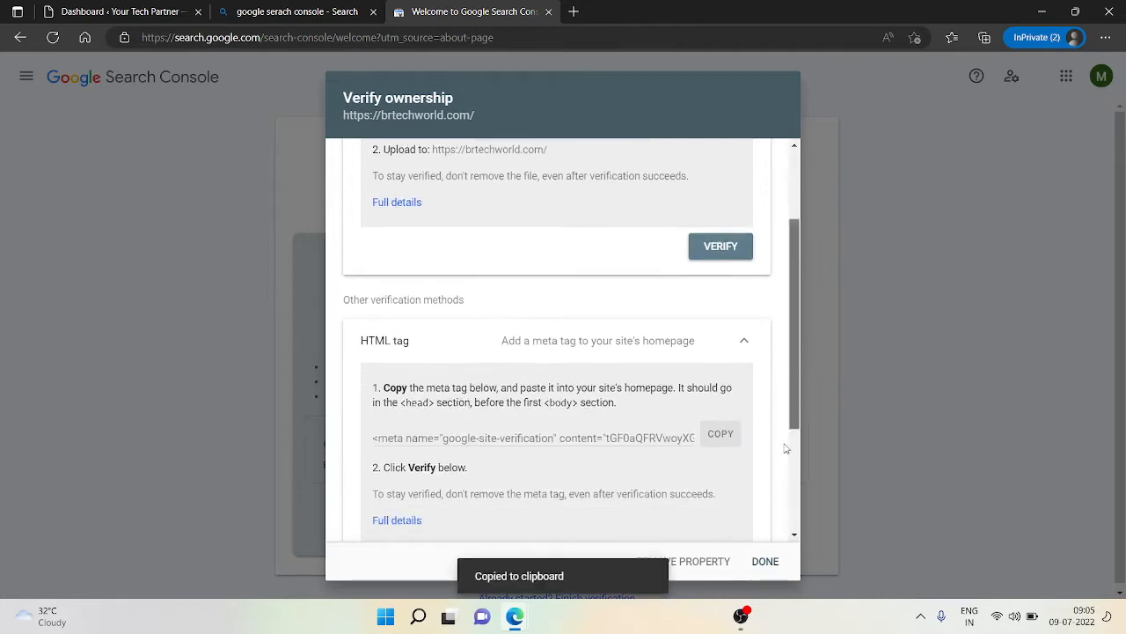
scroll(down, 3)
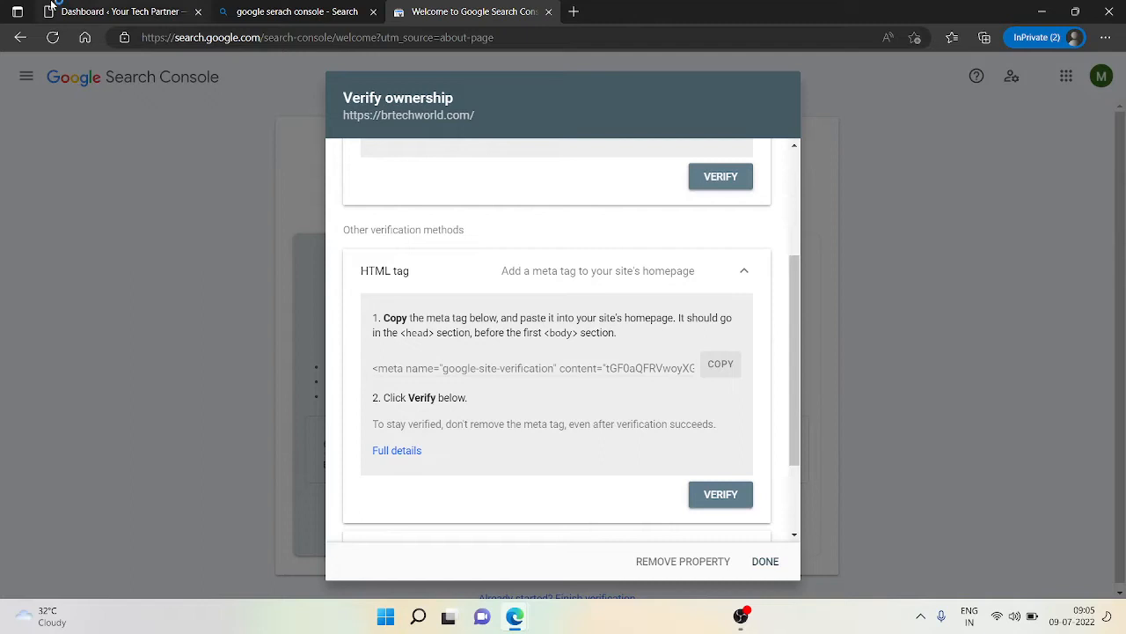
mouse_move(437, 347)
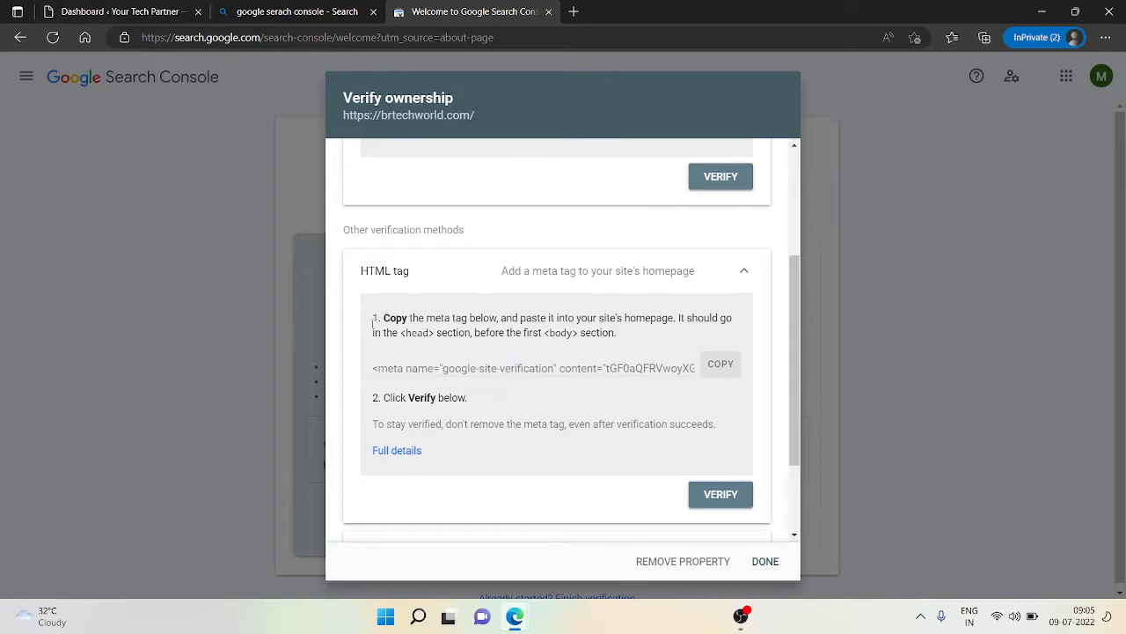
drag(538, 333, 594, 332)
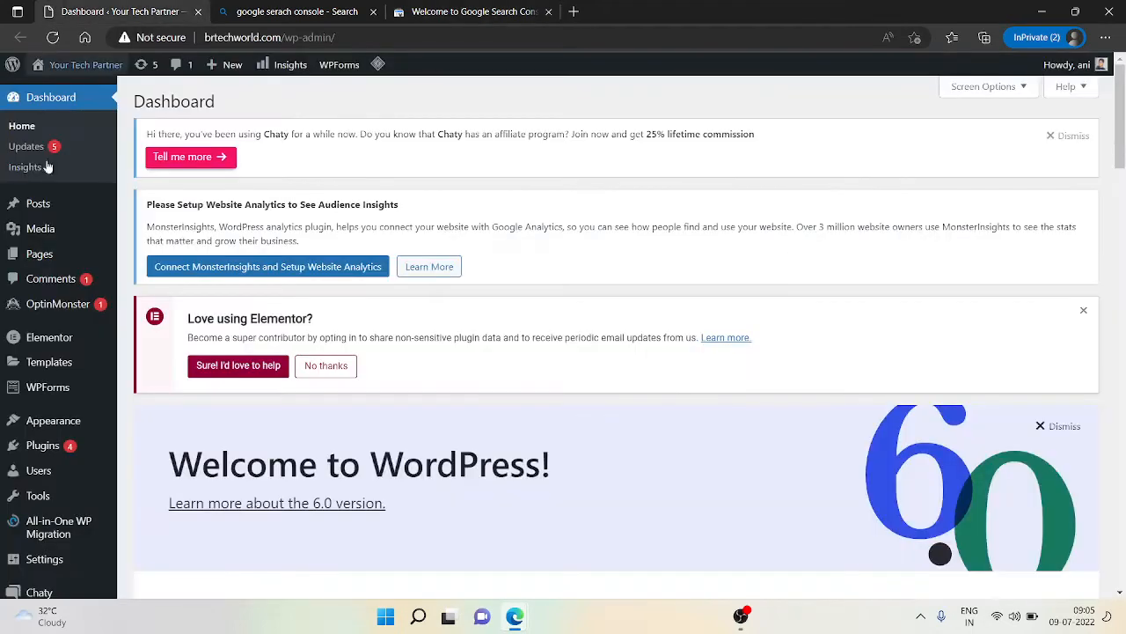
- Search the WordPress plugin directory for 'insert header and footer'
scroll(down, 3)
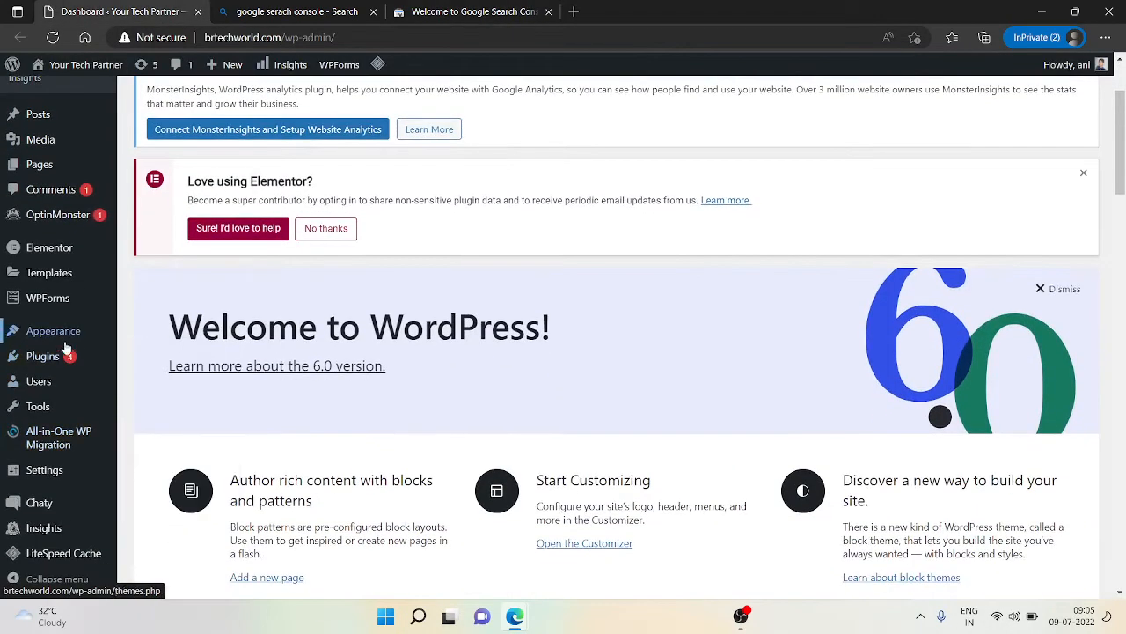
click(44, 355)
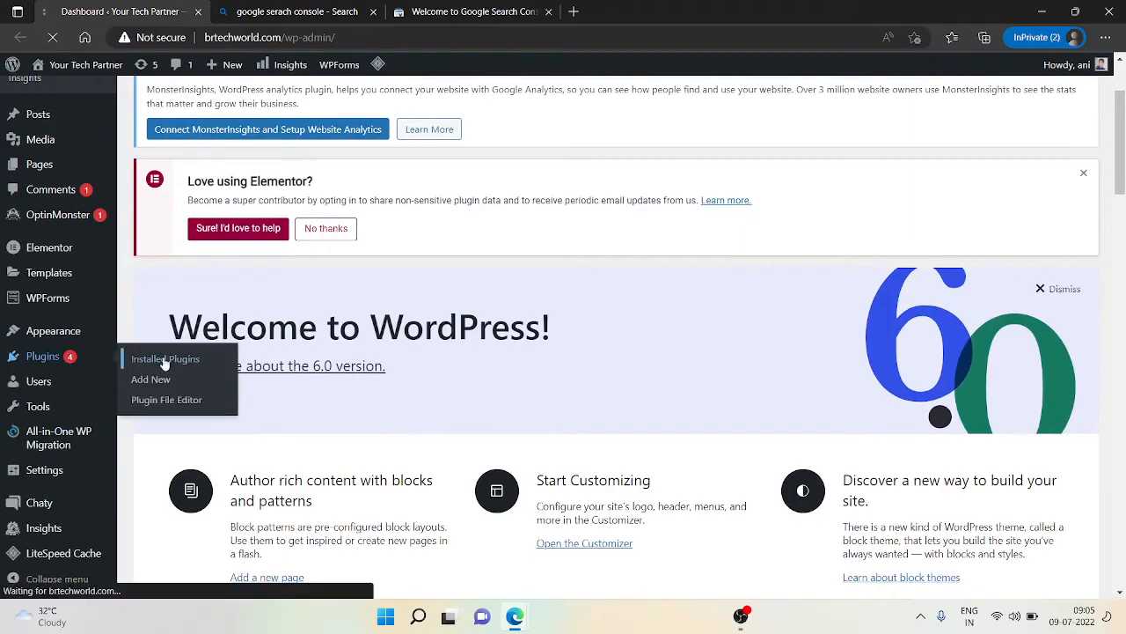
mouse_move(158, 368)
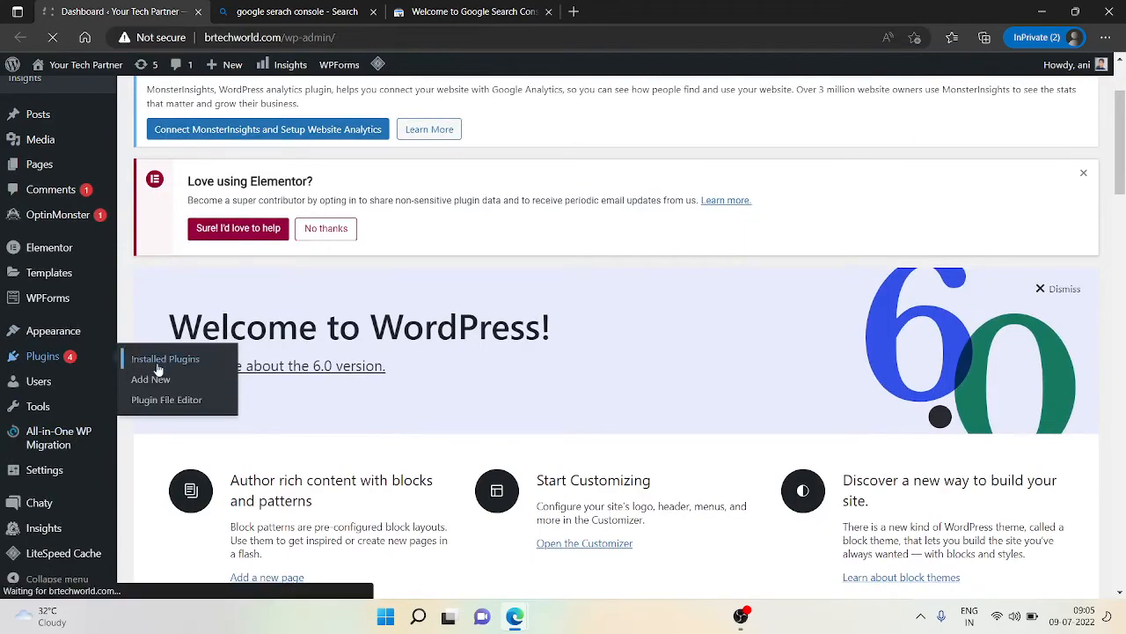
click(166, 359)
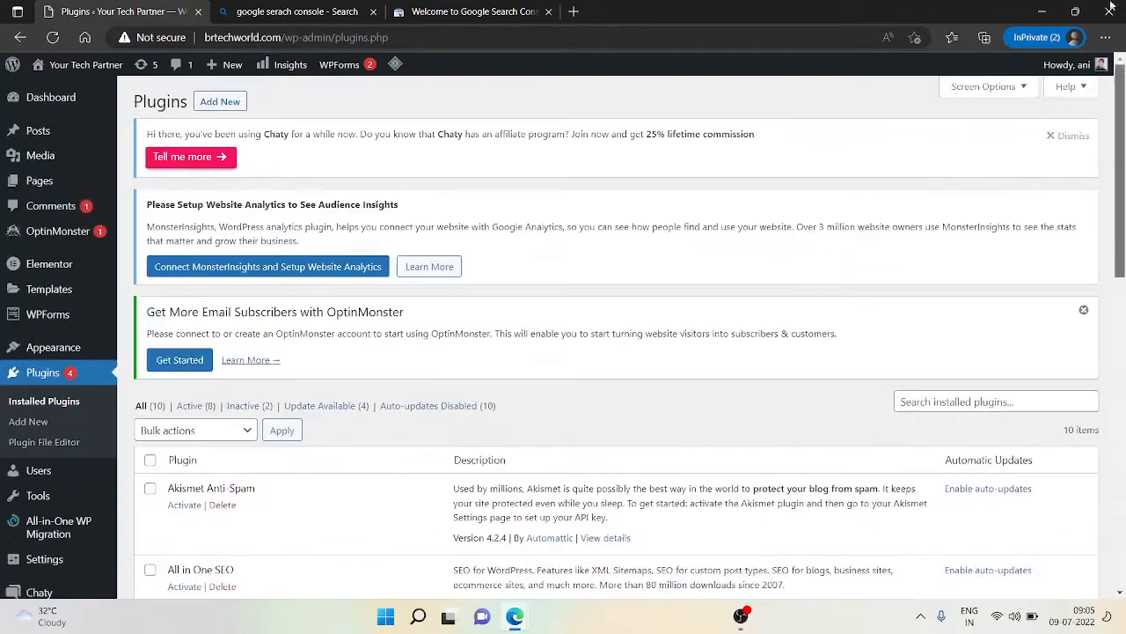
mouse_move(29, 420)
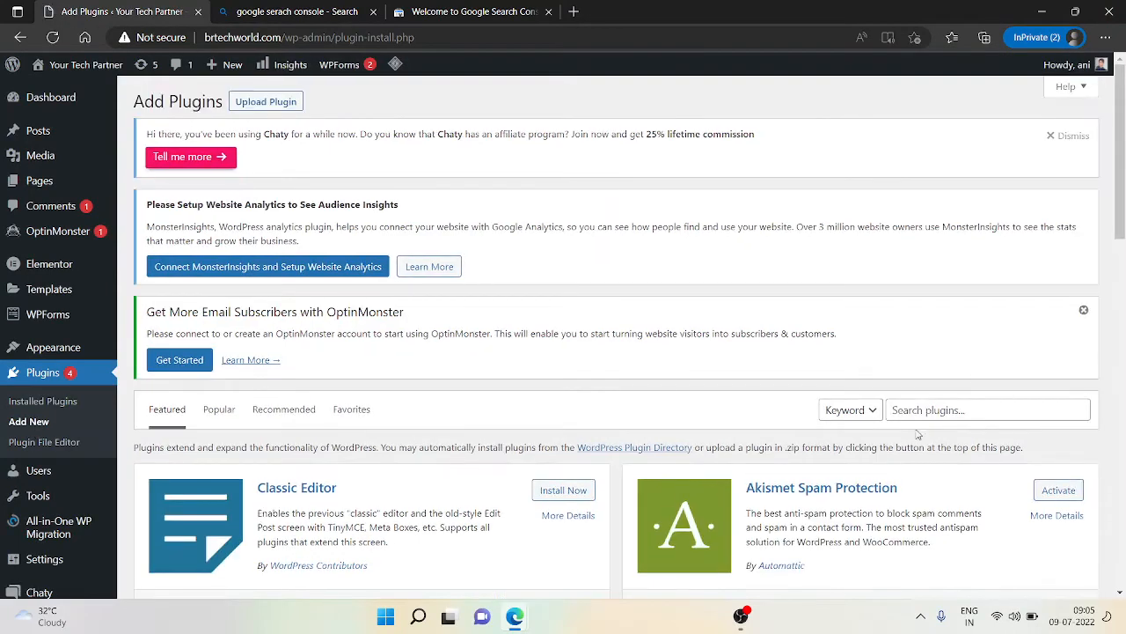
text(insert heade)
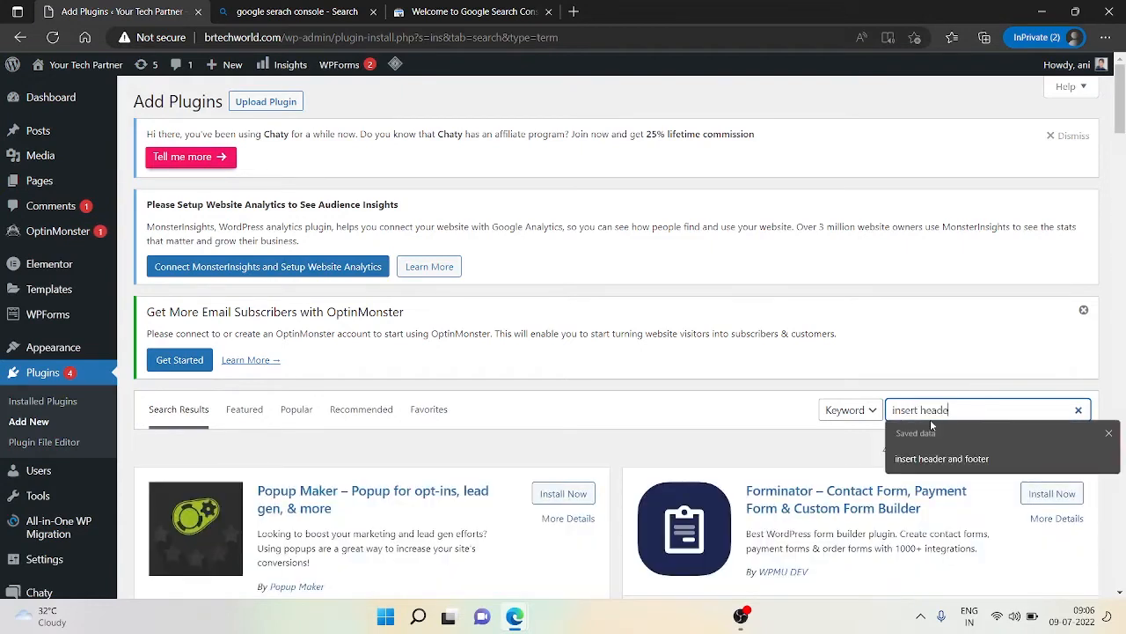
click(941, 459)
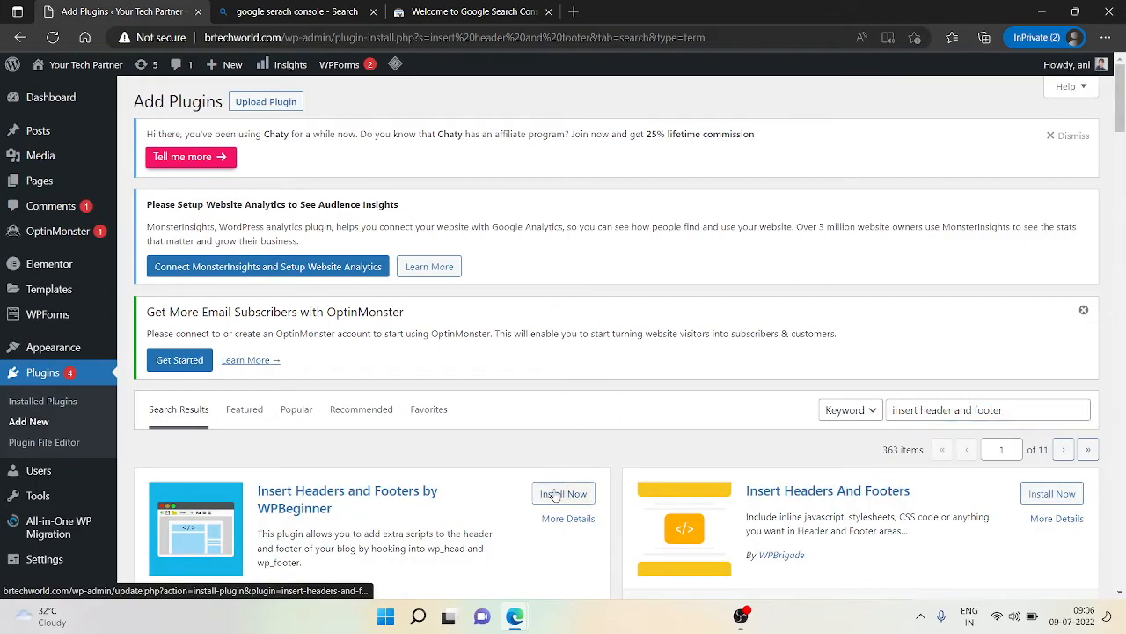
- Install and activate Insert Headers and Footers by WPBeginner
click(563, 493)
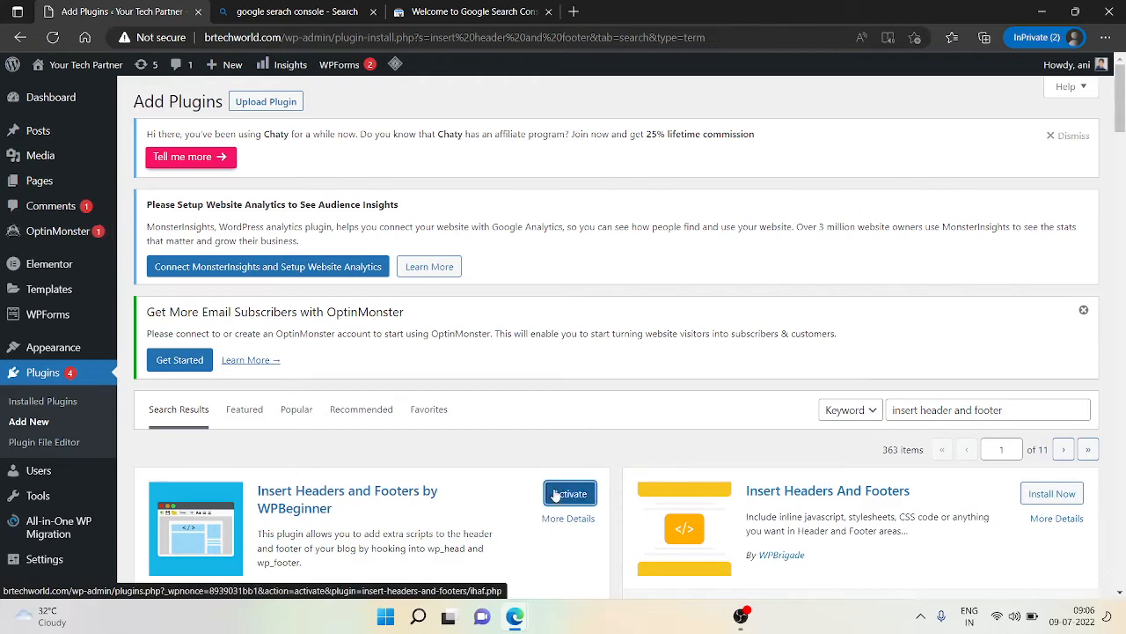
click(570, 493)
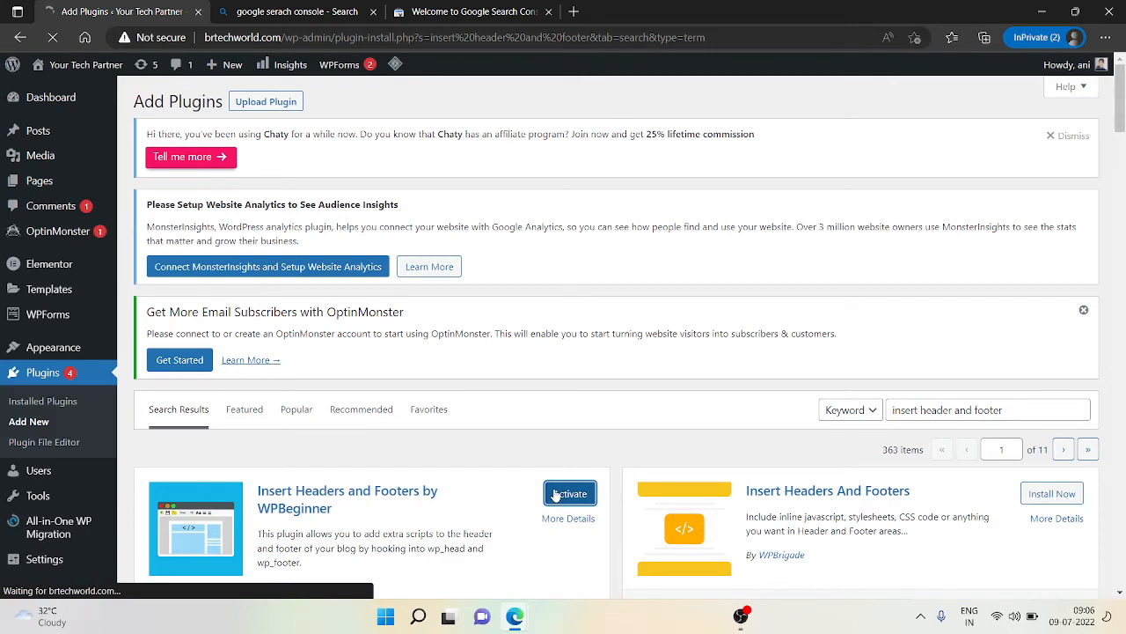
click(569, 493)
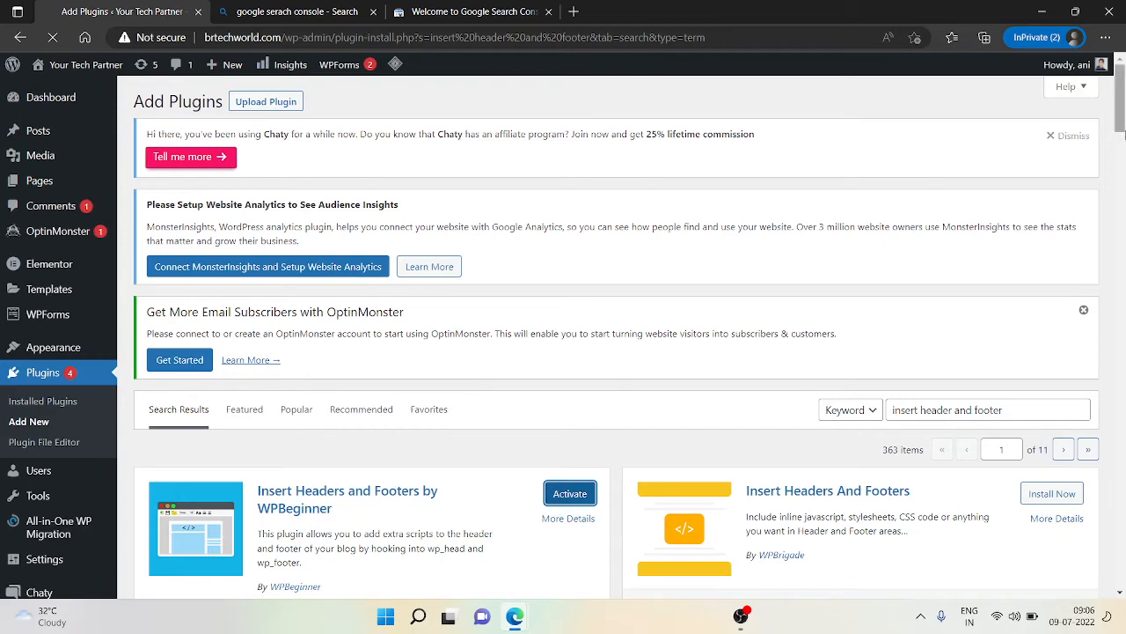
click(569, 493)
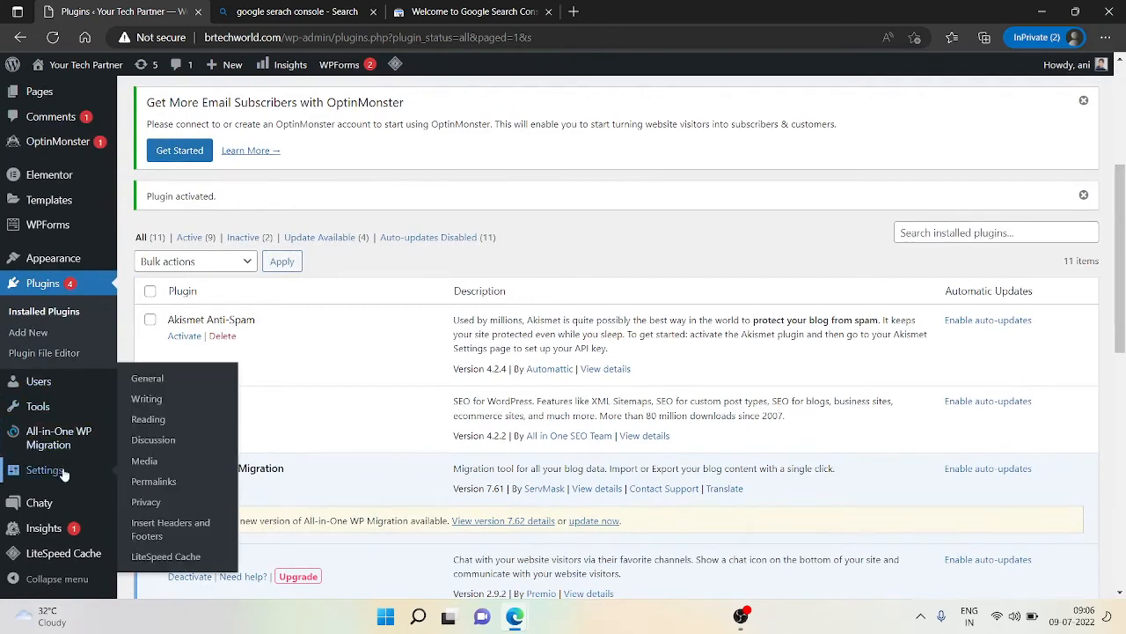
mouse_move(61, 472)
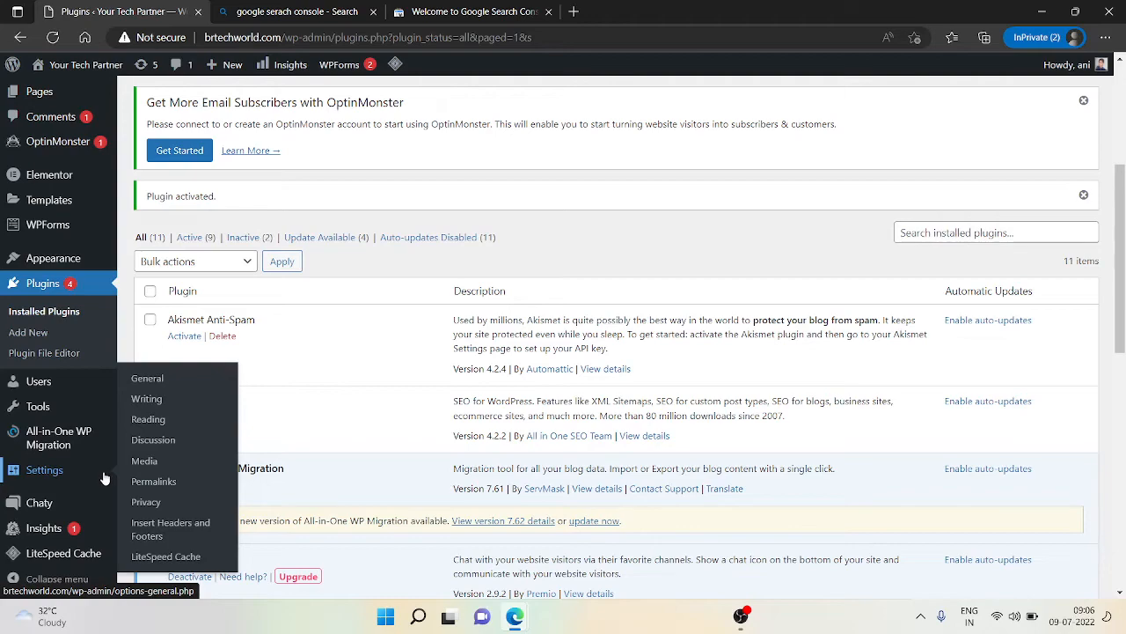
mouse_move(170, 528)
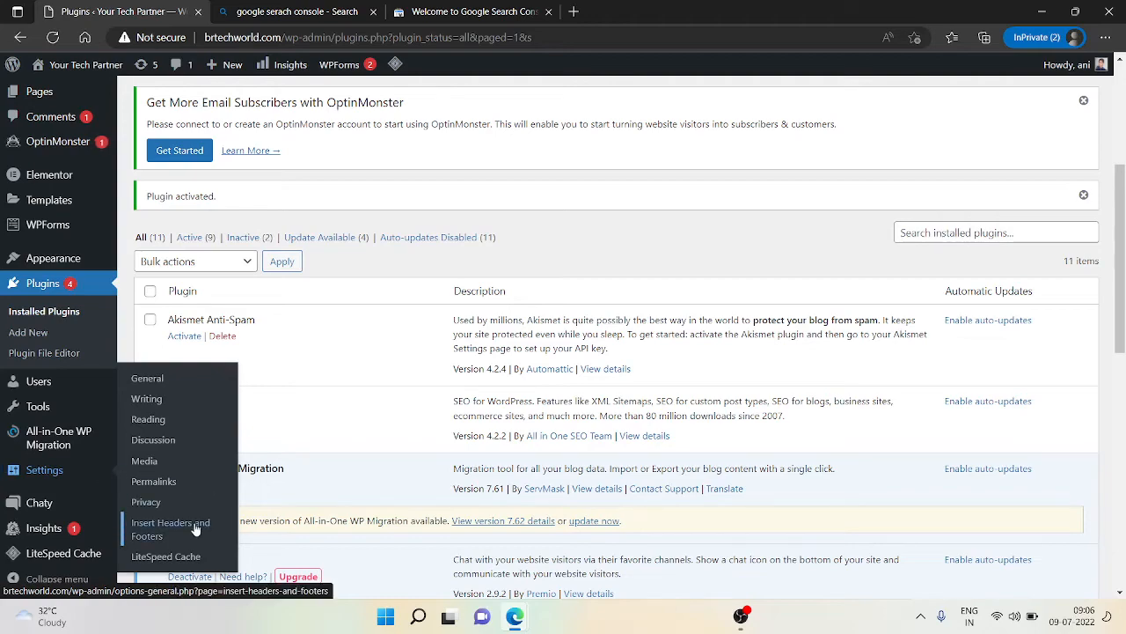
- Paste the google-site-verification meta tag into Scripts in Header and save
click(170, 529)
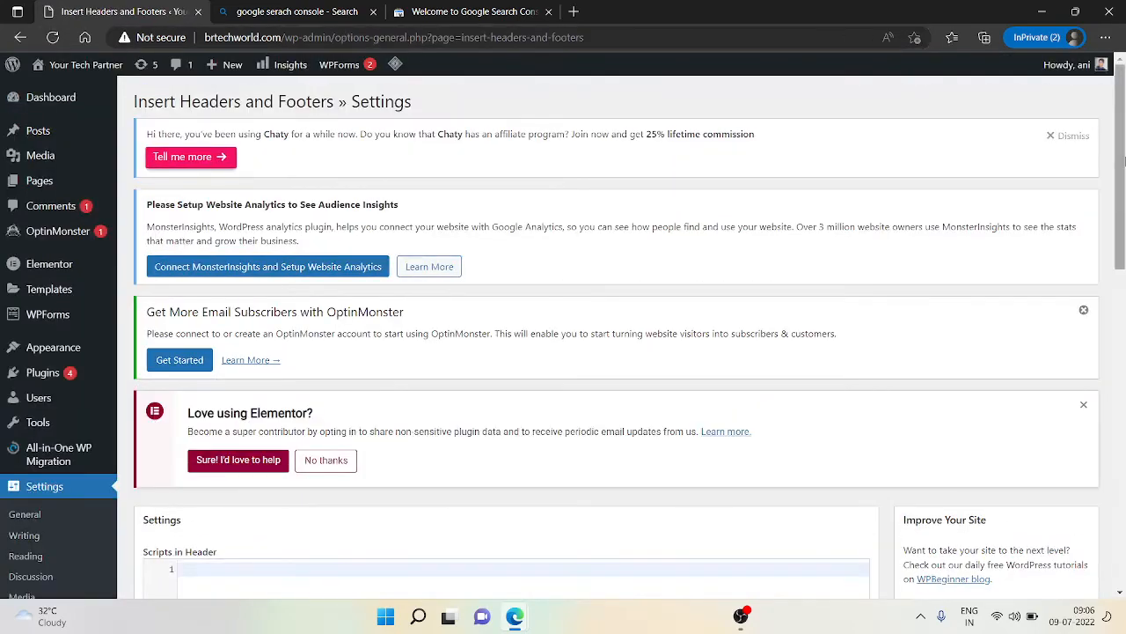
scroll(down, 3)
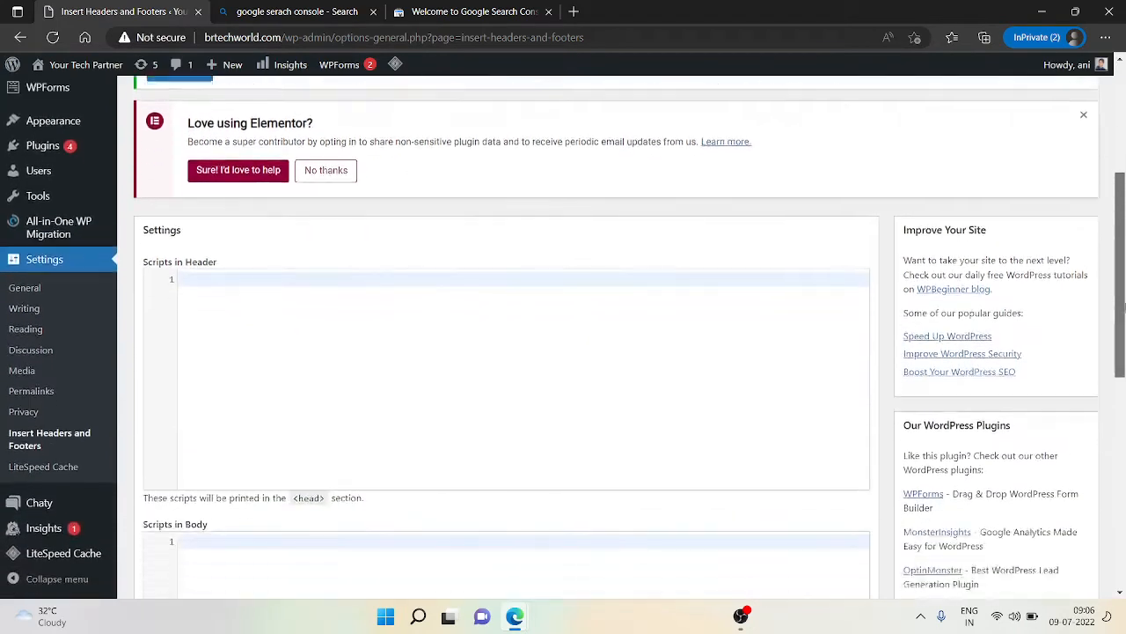
scroll(down, 3)
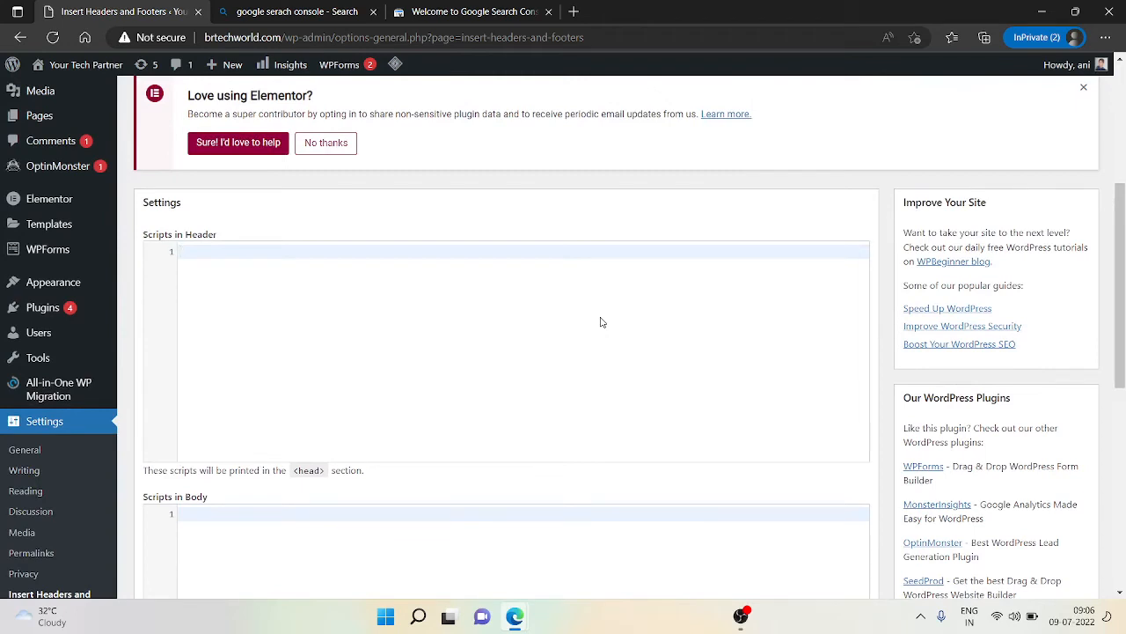
text(<meta name="google-site-verification" content="tGF0aQFRVwoyXG-QJ0TycRc1SVsIYdpe0Giy2dm3GHI" />)
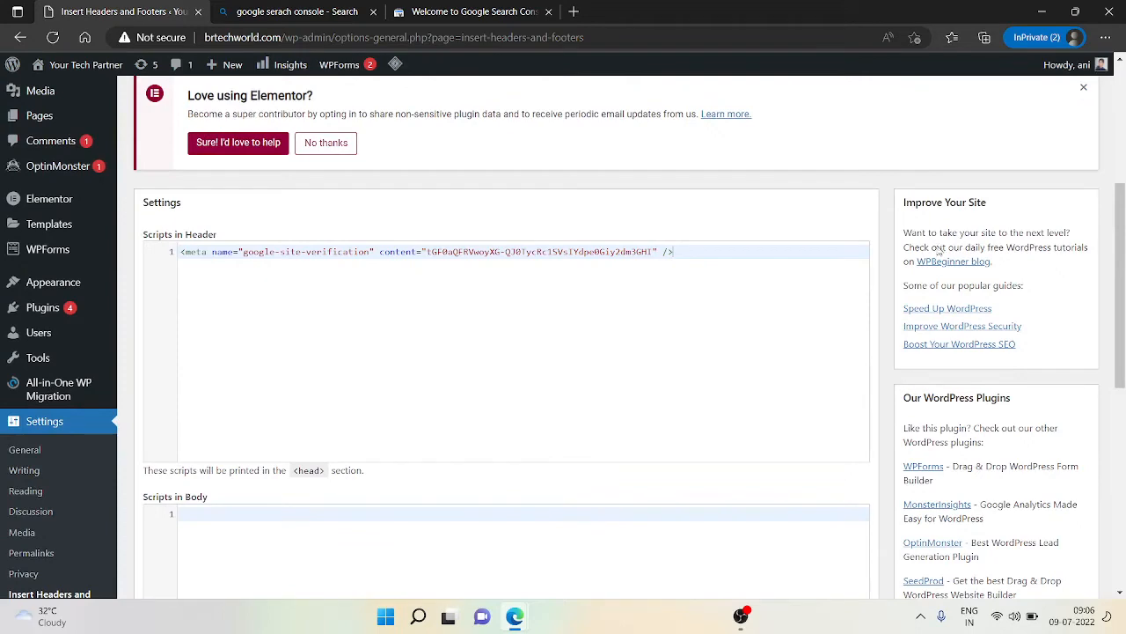
scroll(down, 3)
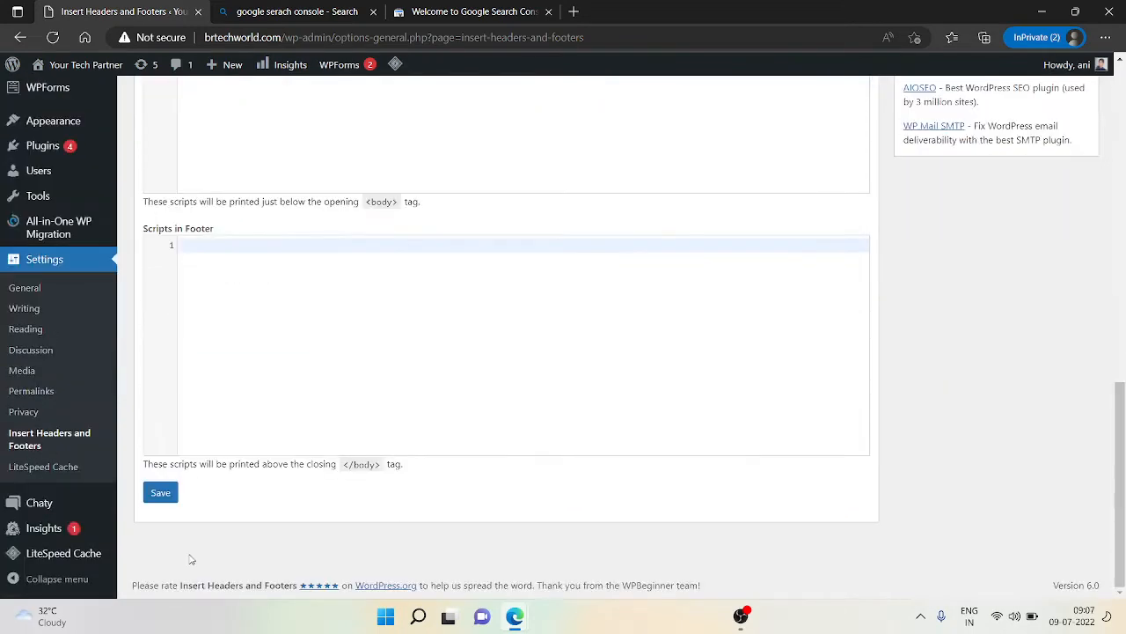
click(160, 491)
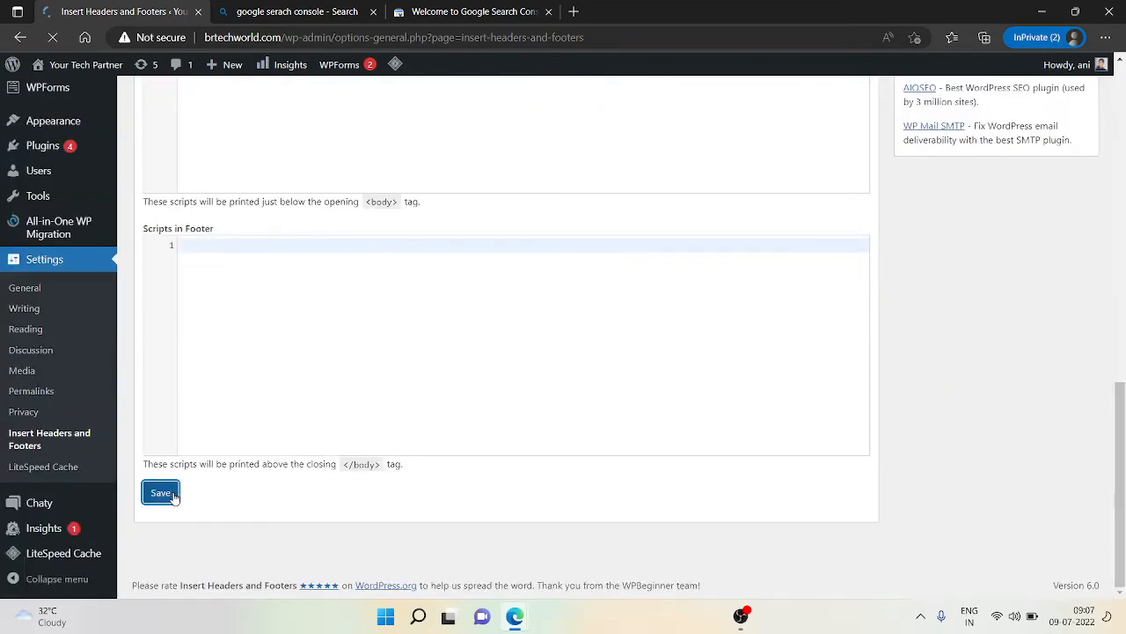
click(161, 492)
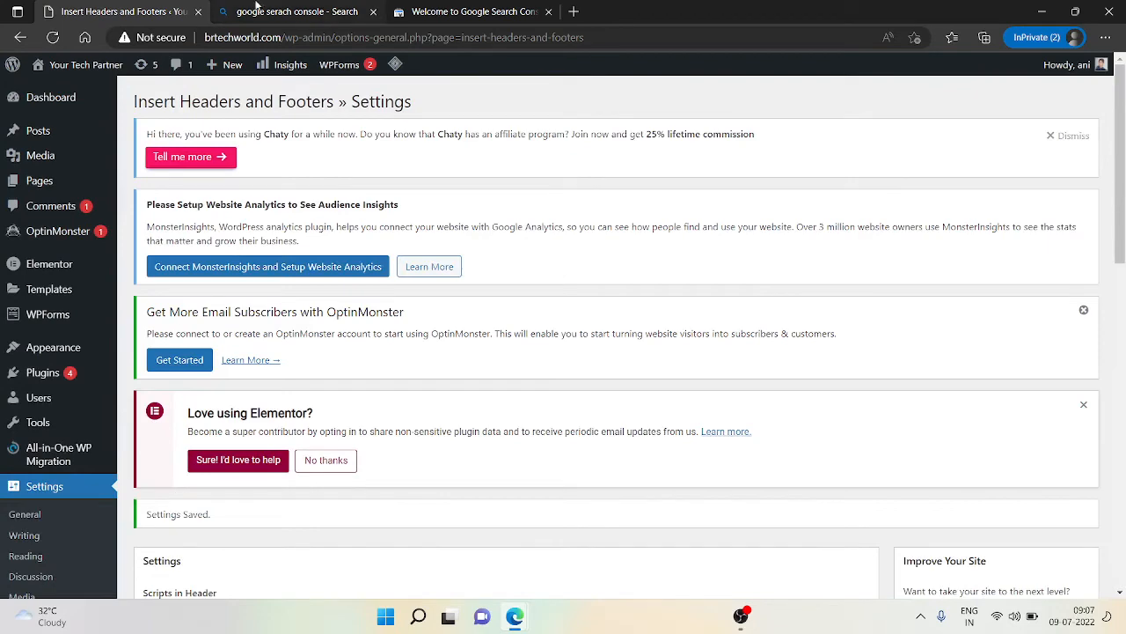
click(471, 11)
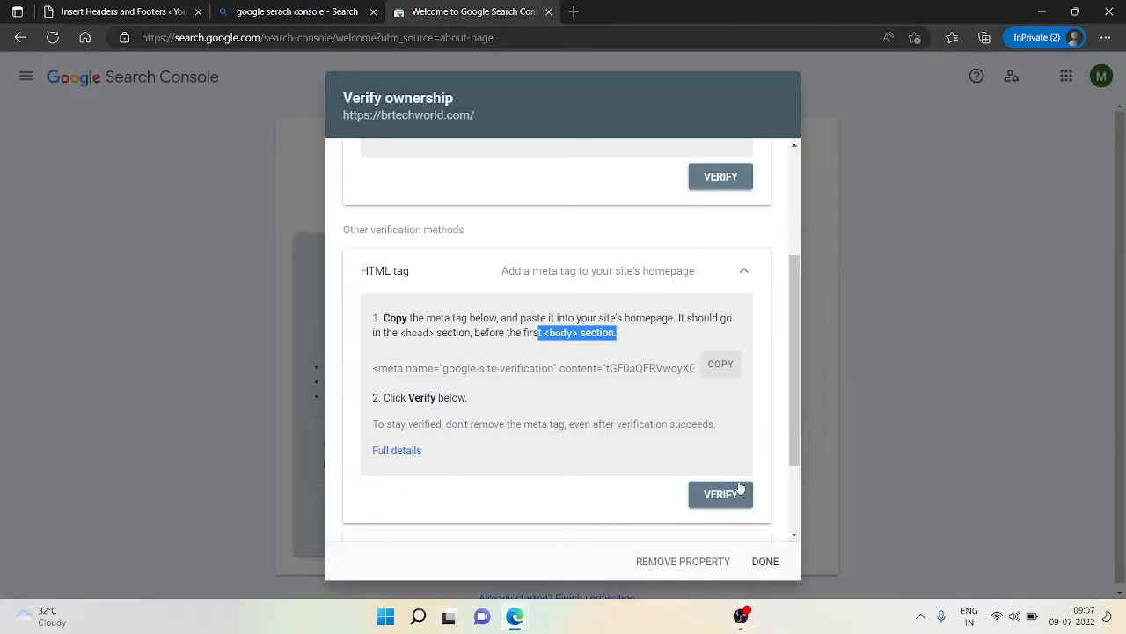
click(720, 494)
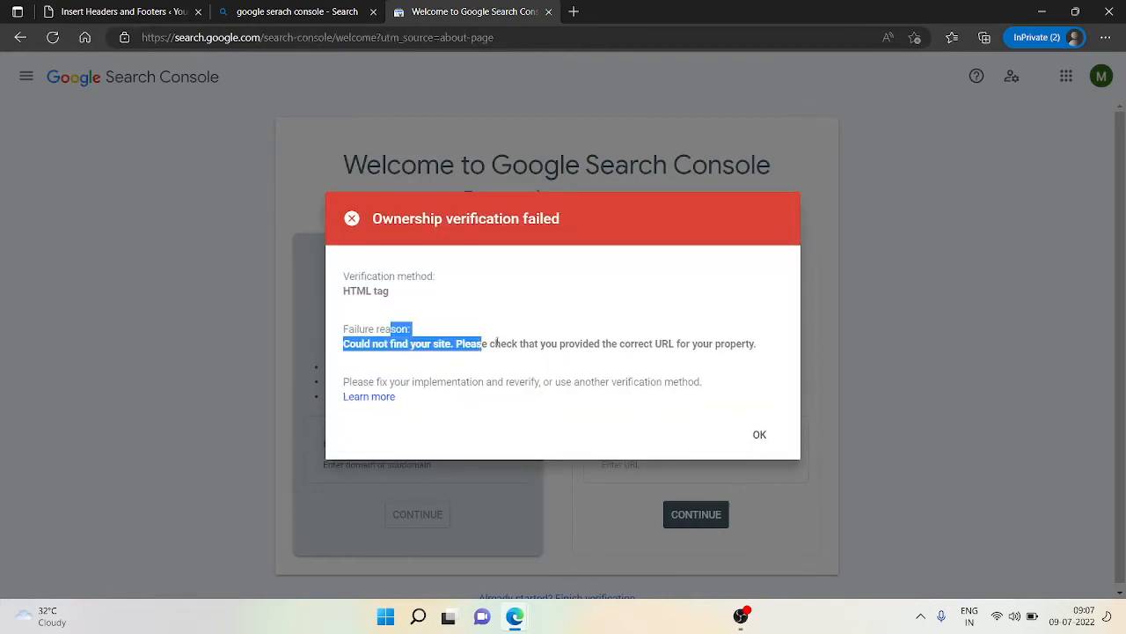
click(114, 12)
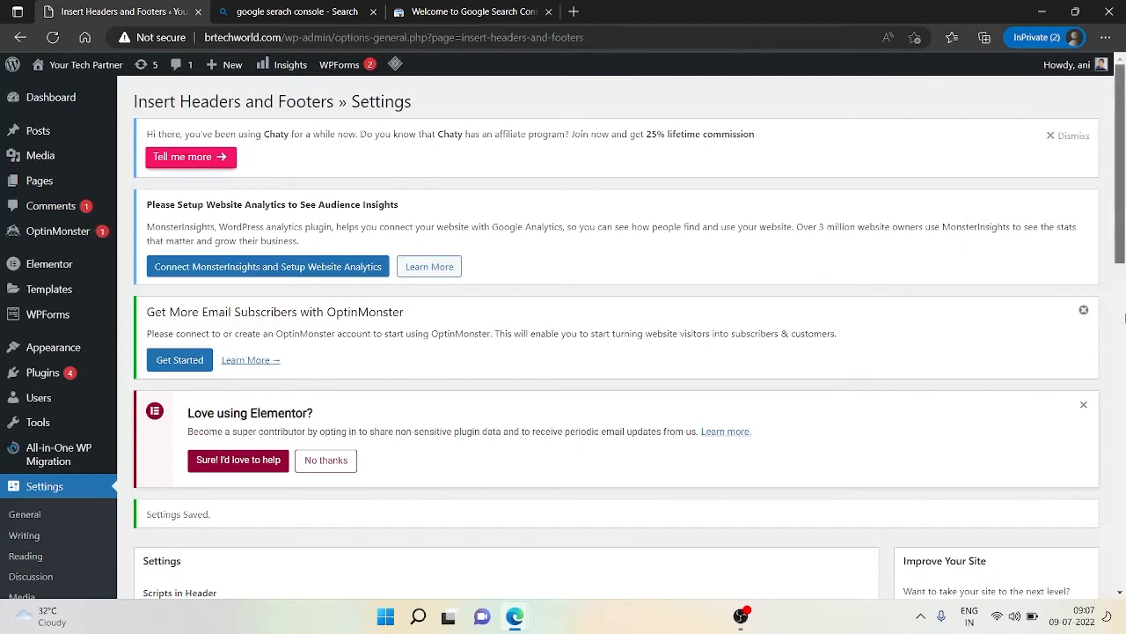
click(160, 492)
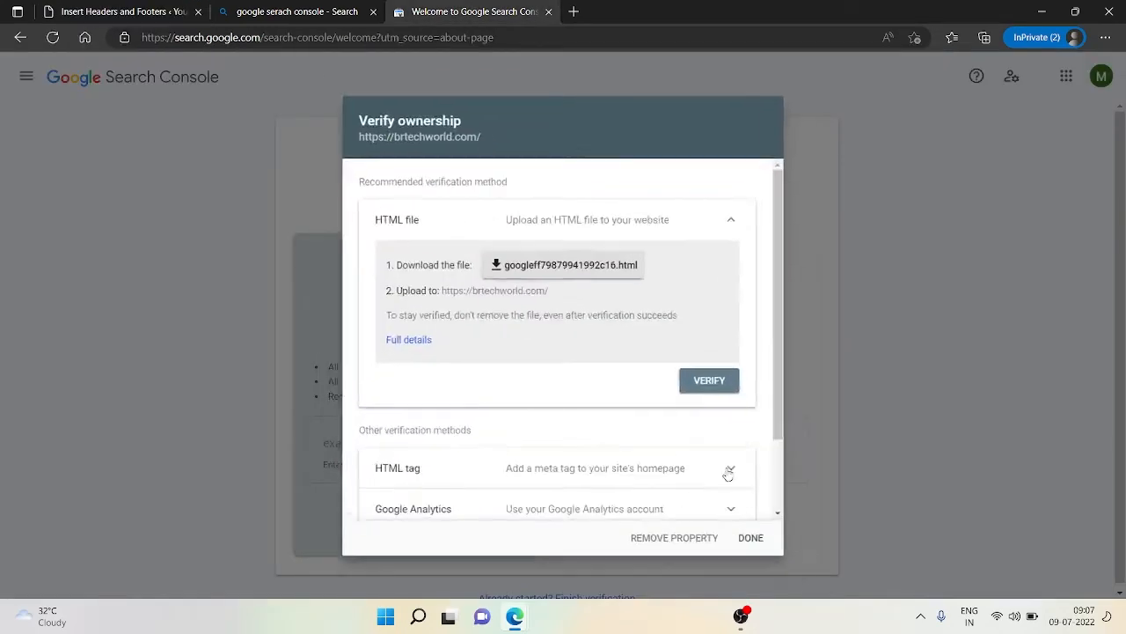
click(709, 380)
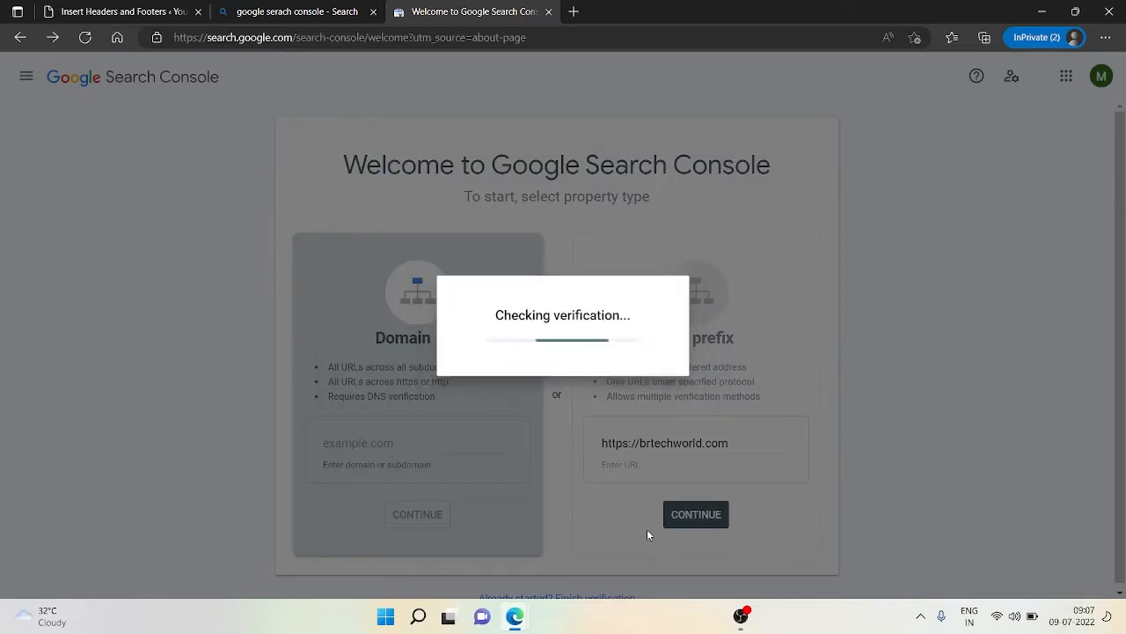
- Check the WordPress site address protocol, then remove the unverified https property
click(115, 11)
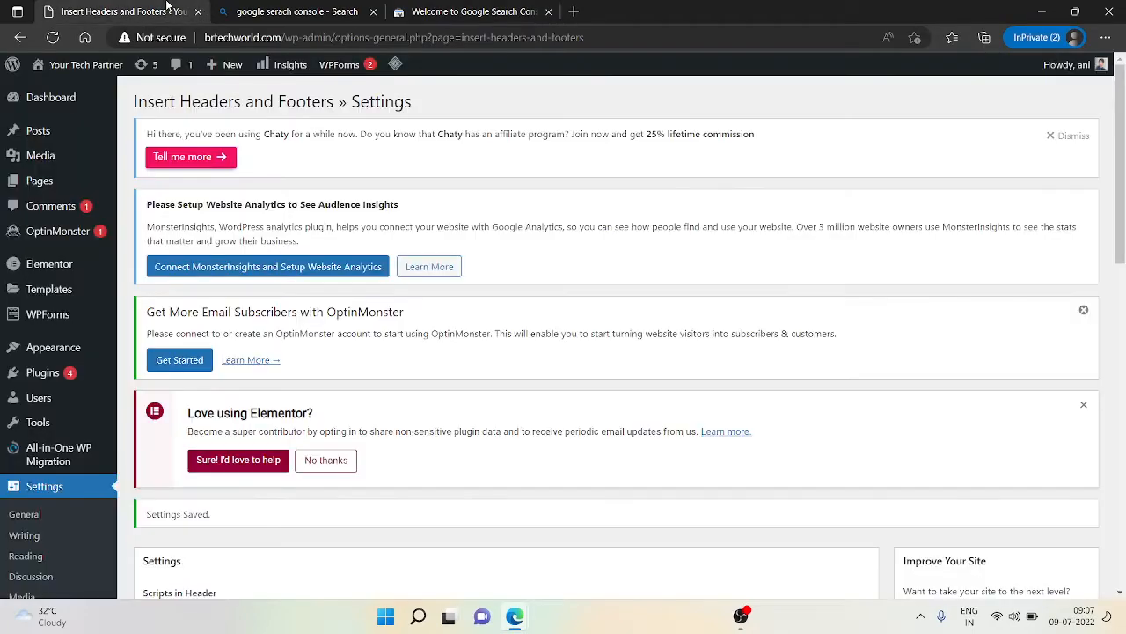
click(396, 37)
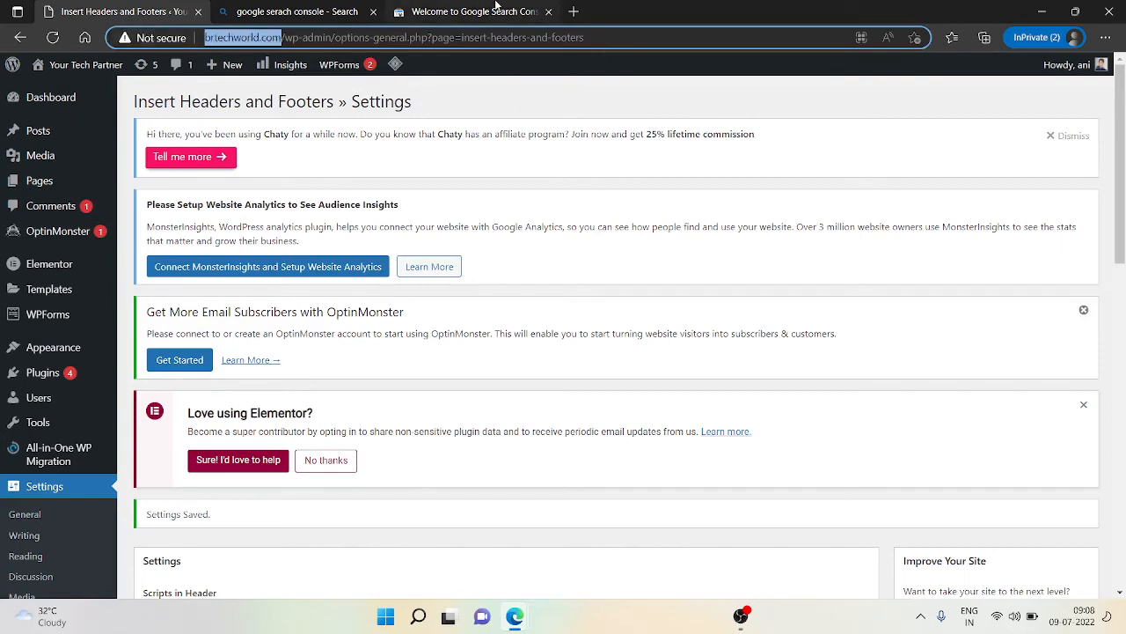
click(466, 11)
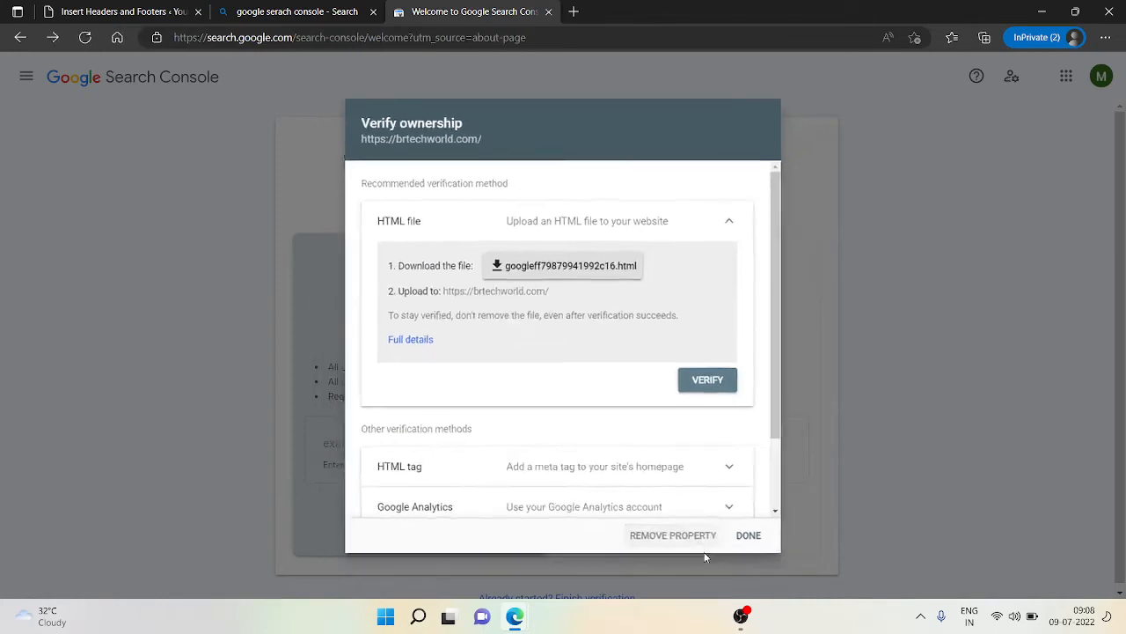
click(748, 535)
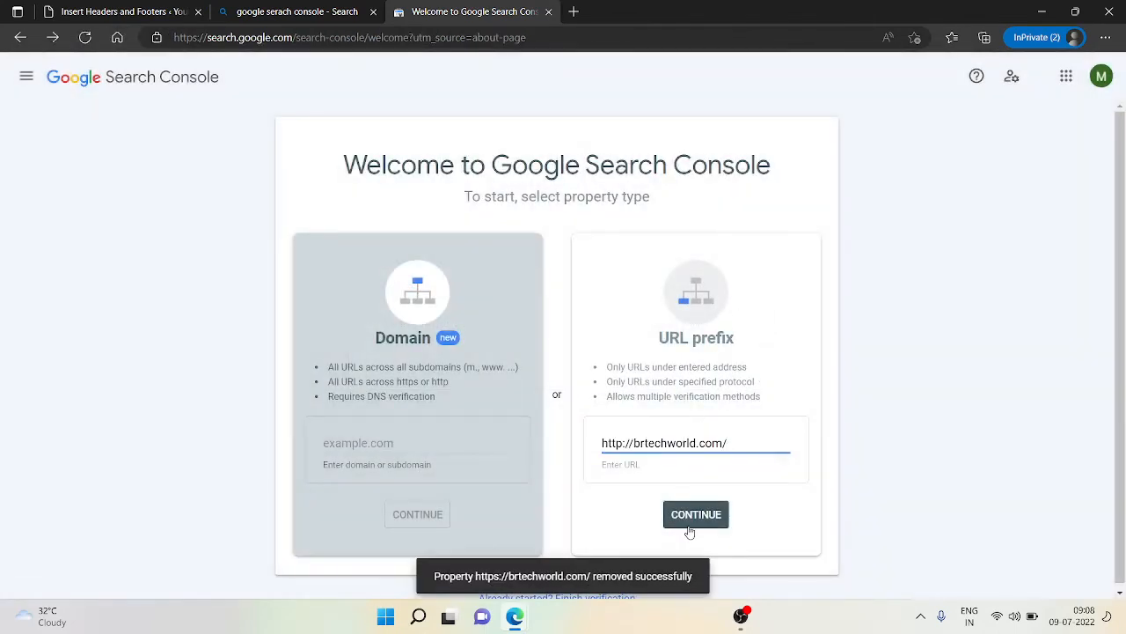
click(695, 514)
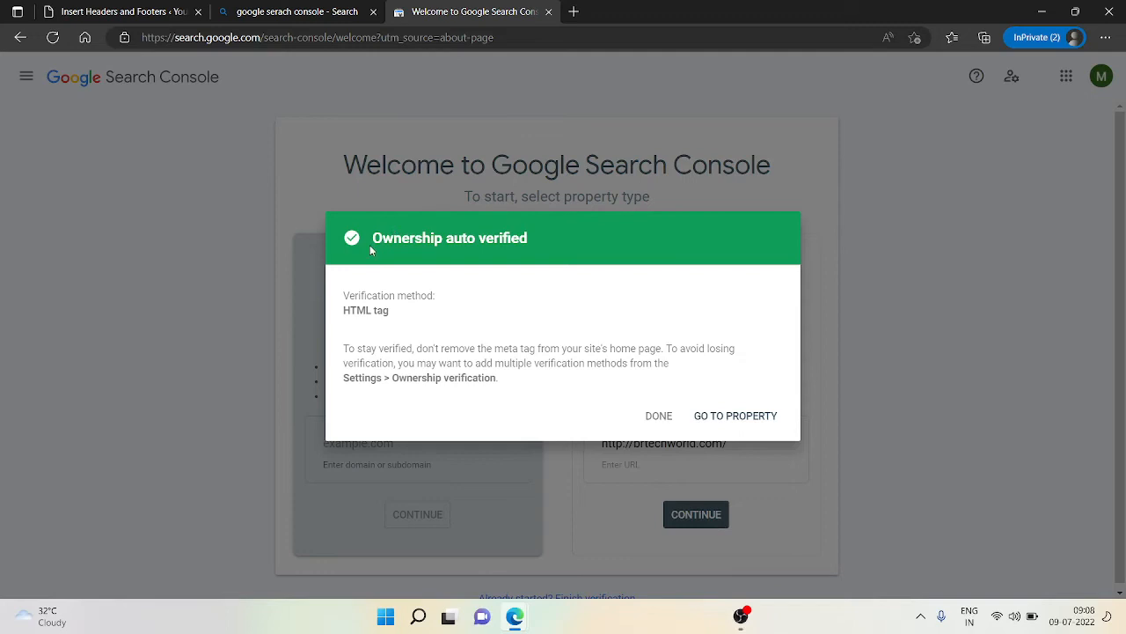
mouse_move(372, 251)
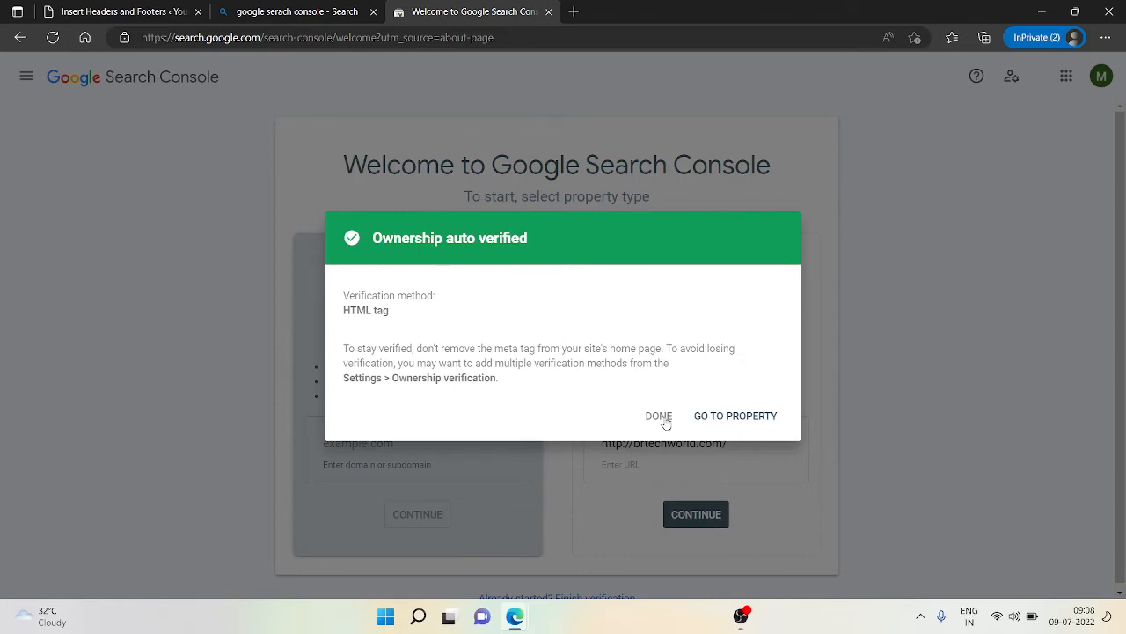
click(658, 415)
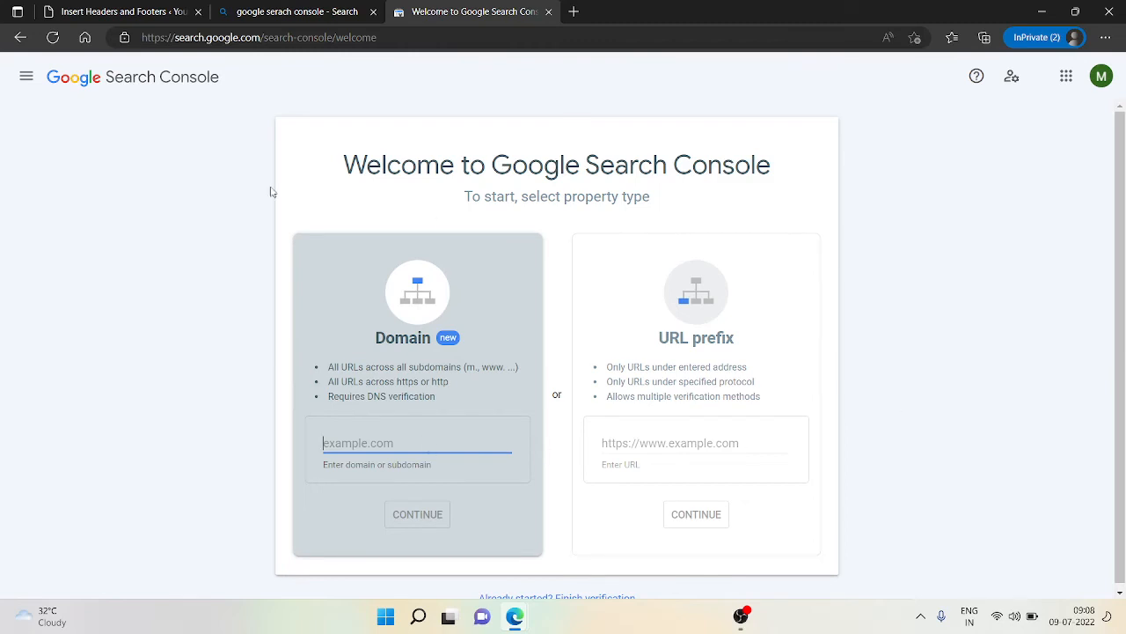
click(27, 75)
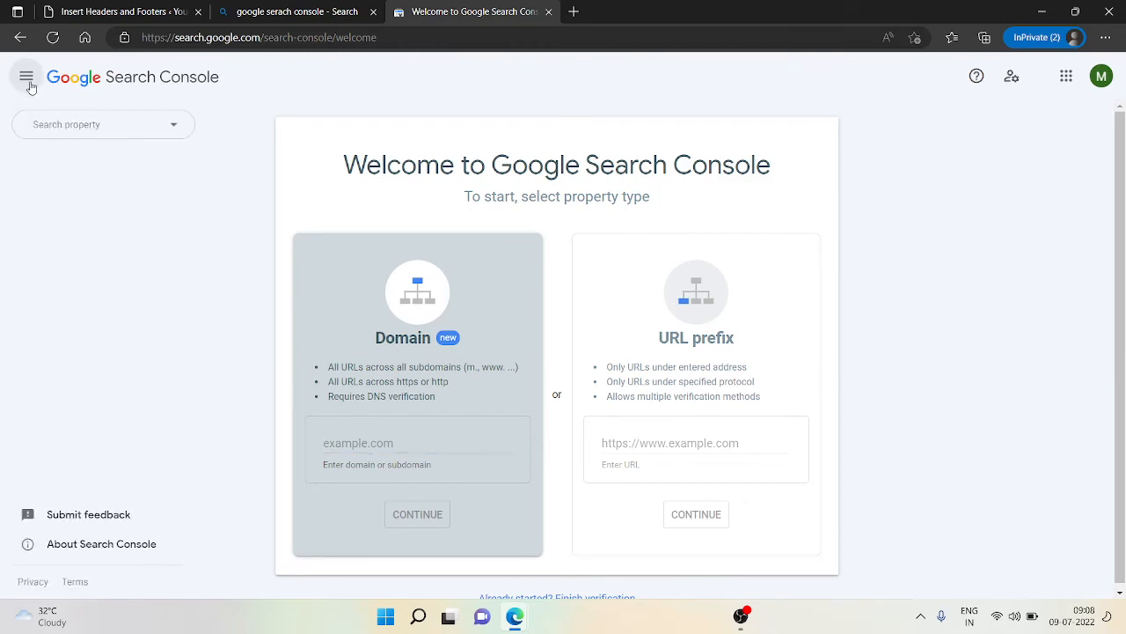
click(103, 124)
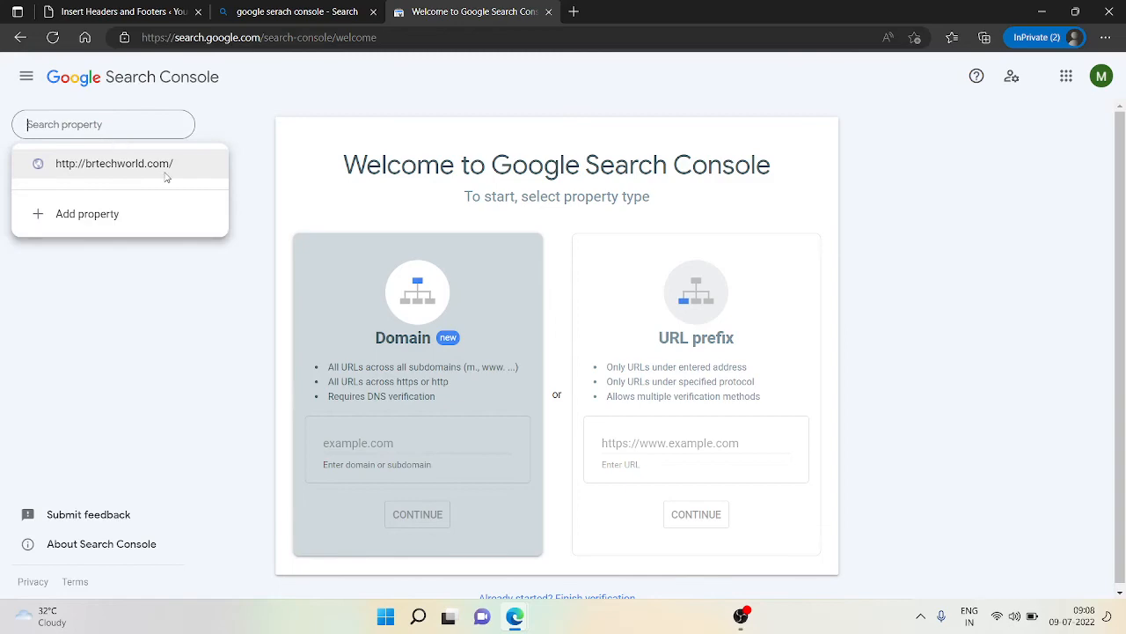
click(113, 163)
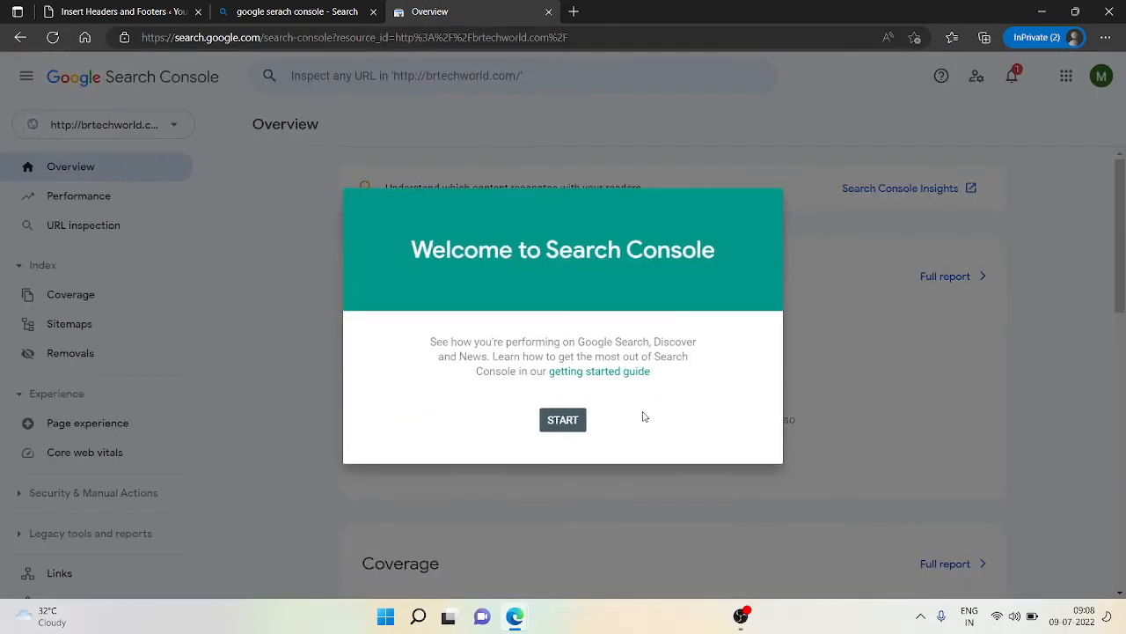
click(562, 419)
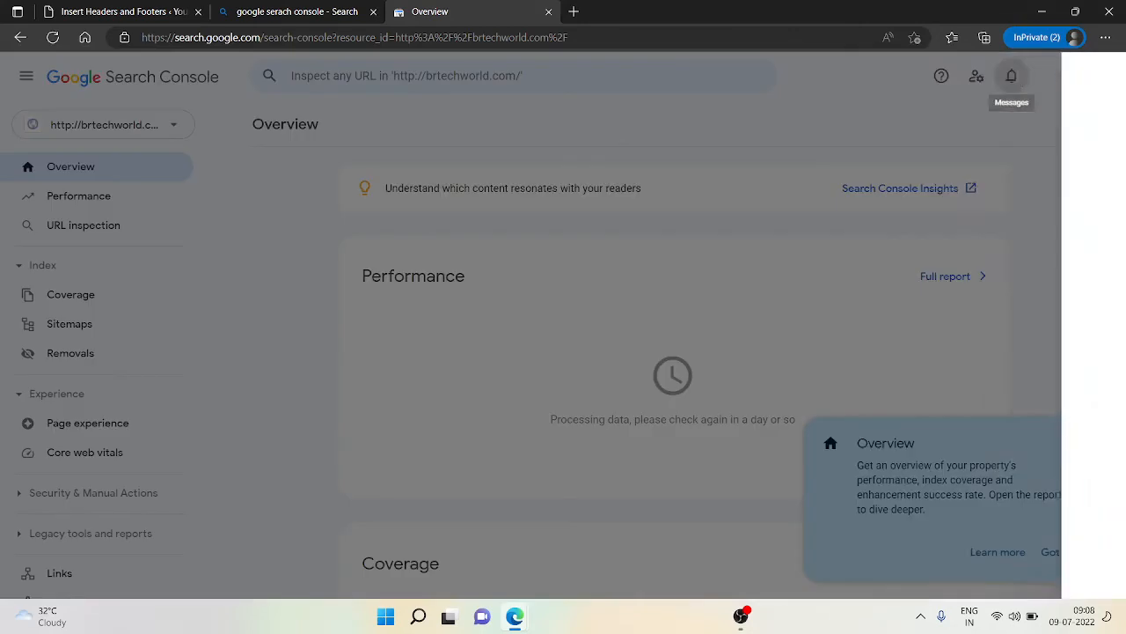
click(1011, 75)
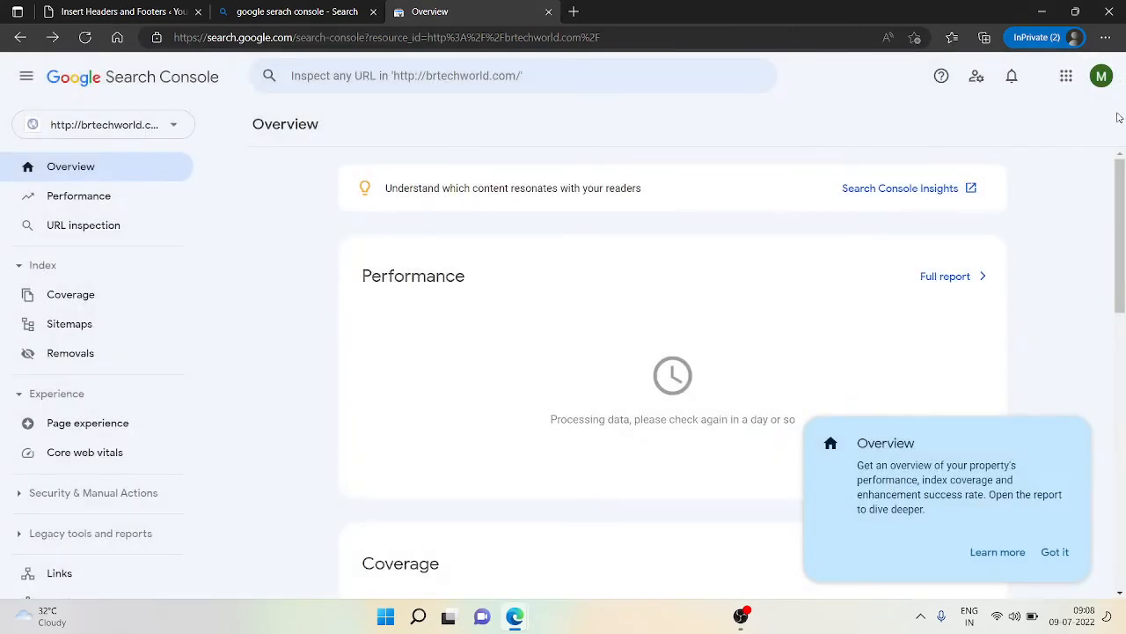
click(1055, 551)
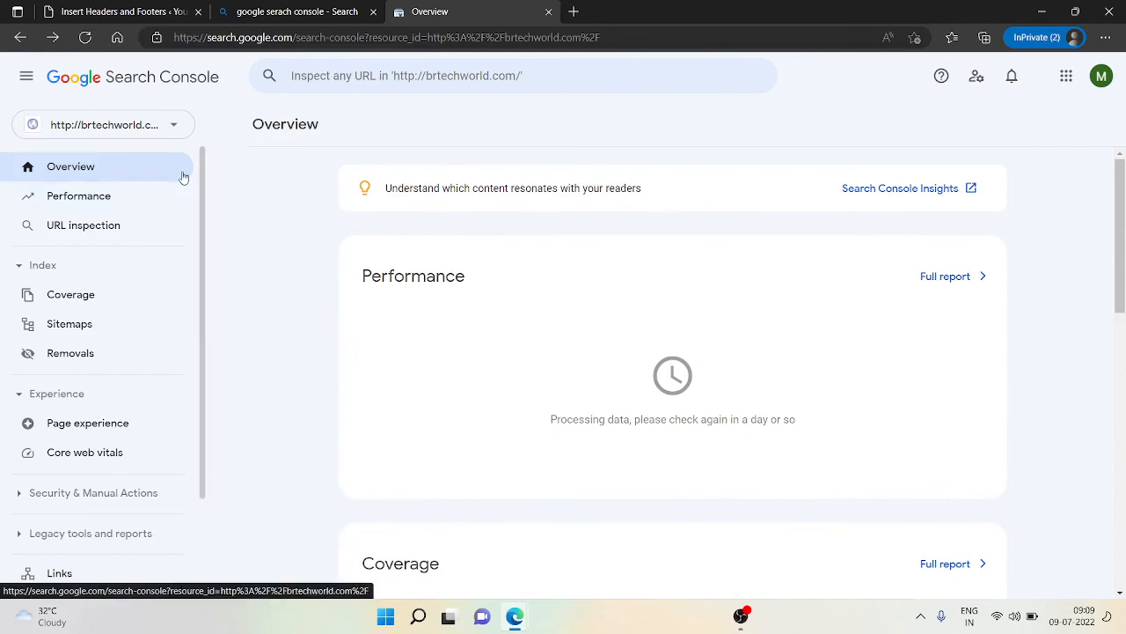
click(79, 195)
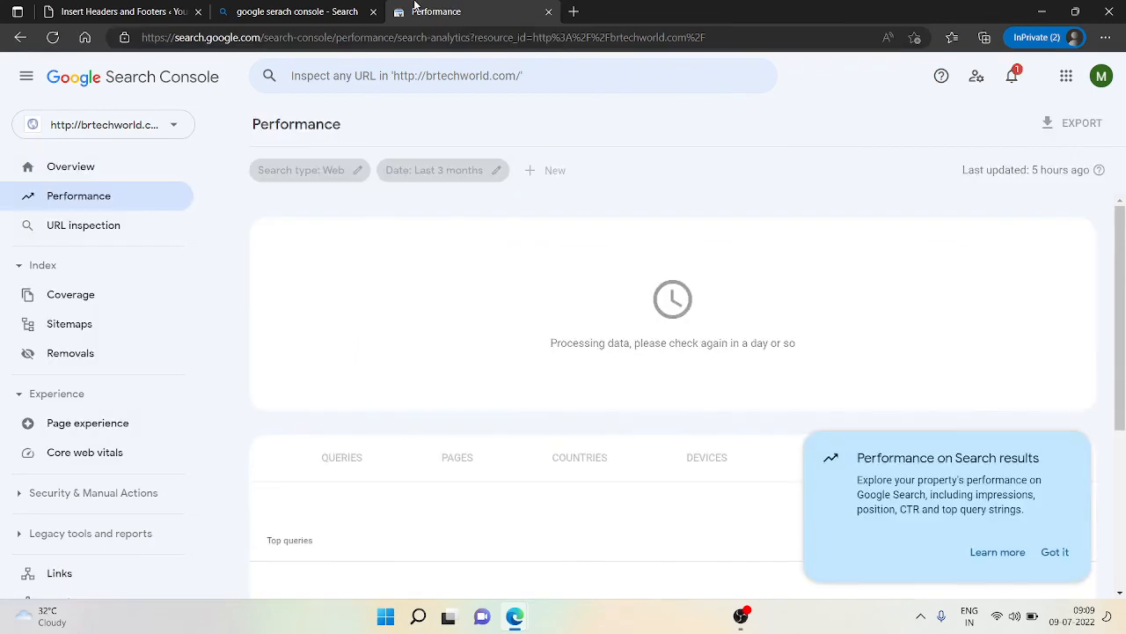